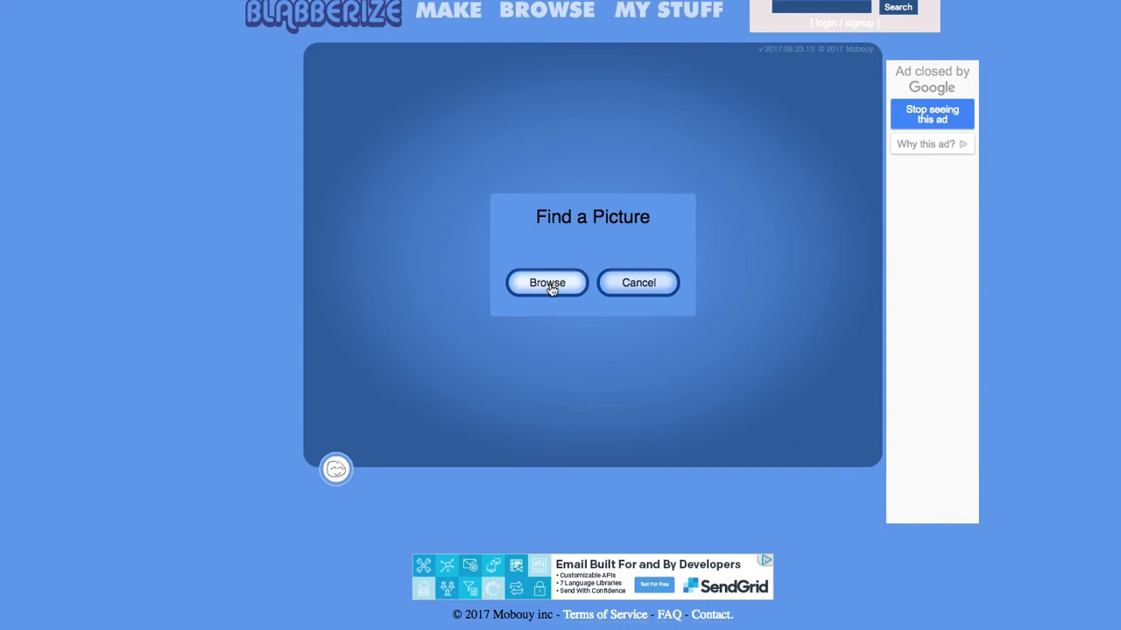
Browse the computer's files and expand the iPad folder to find doggy.jpg.
click(546, 282)
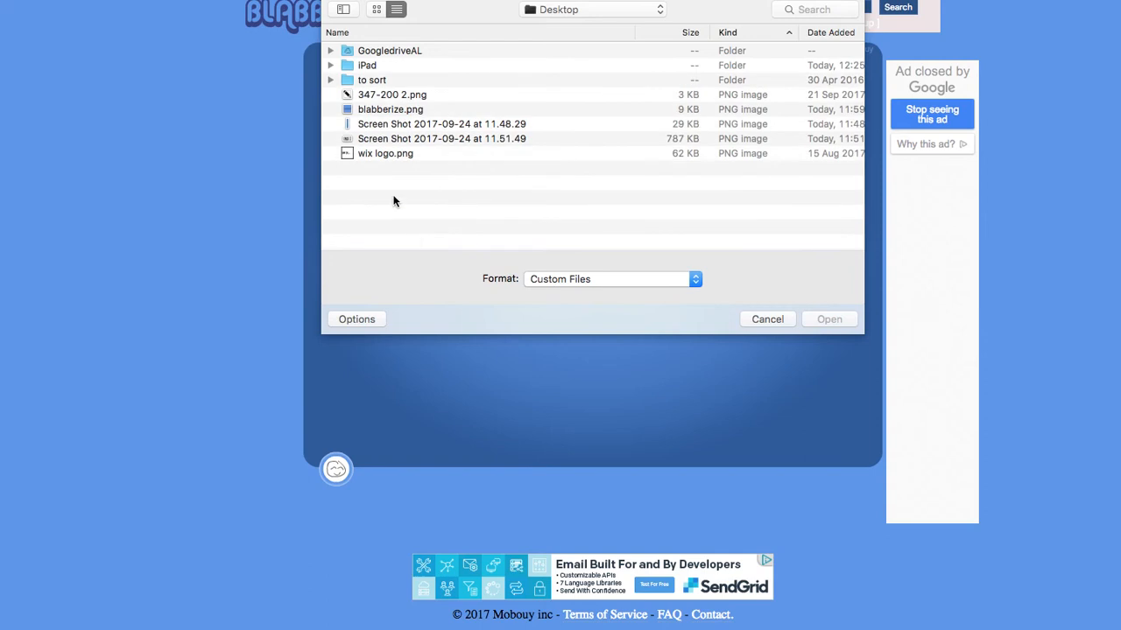
click(331, 64)
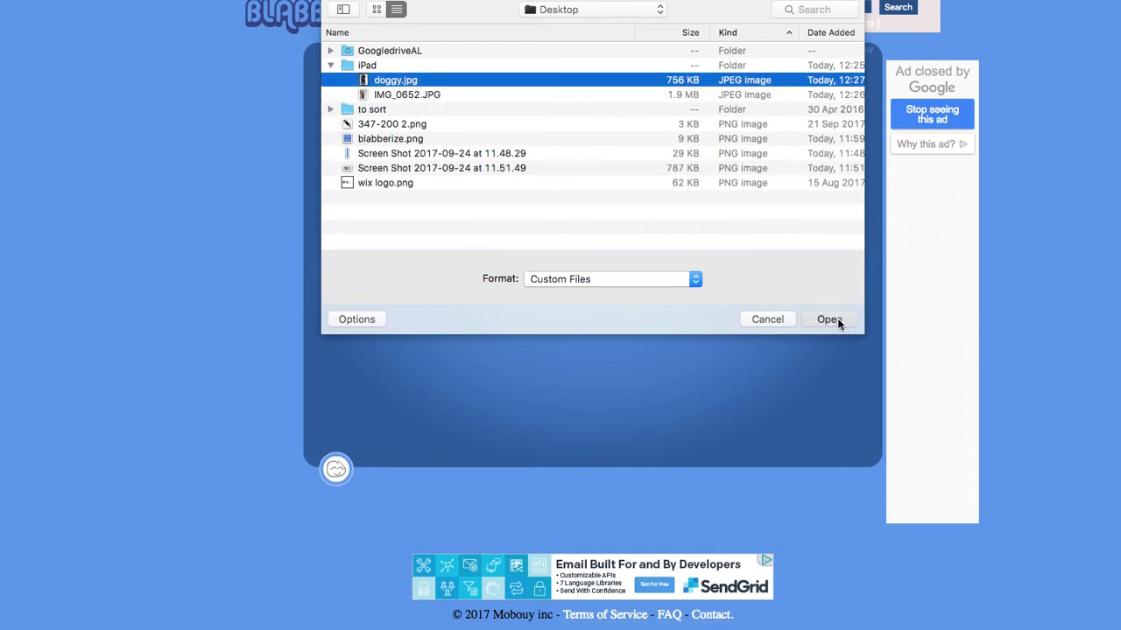
Load doggy.jpg into Blabberize, showing the black puppy photo.
click(828, 318)
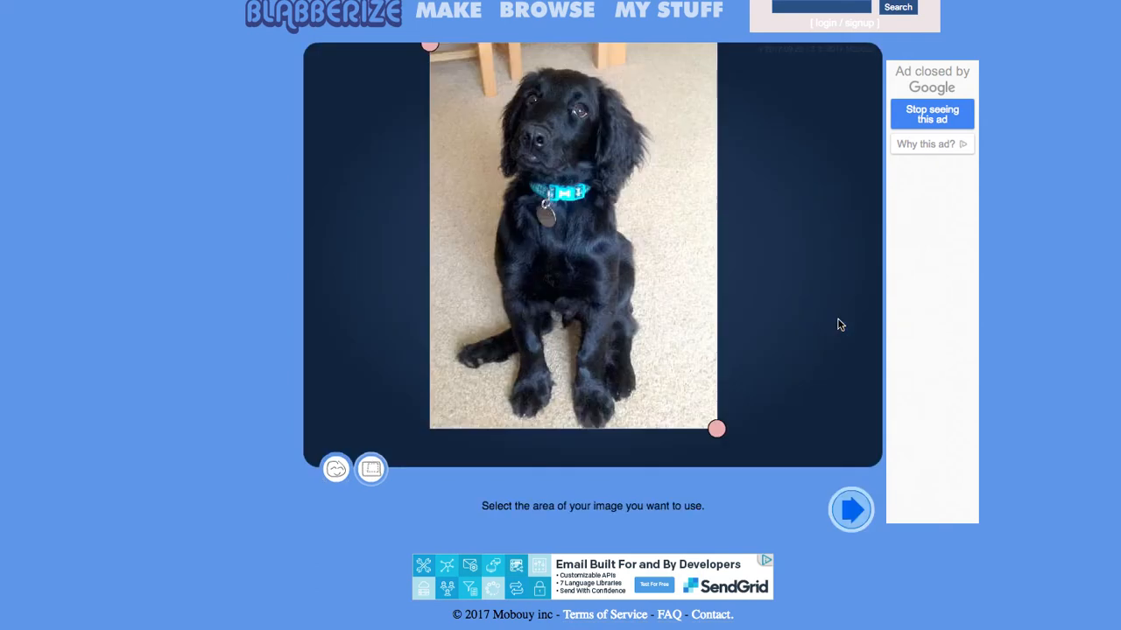
mouse_move(641, 304)
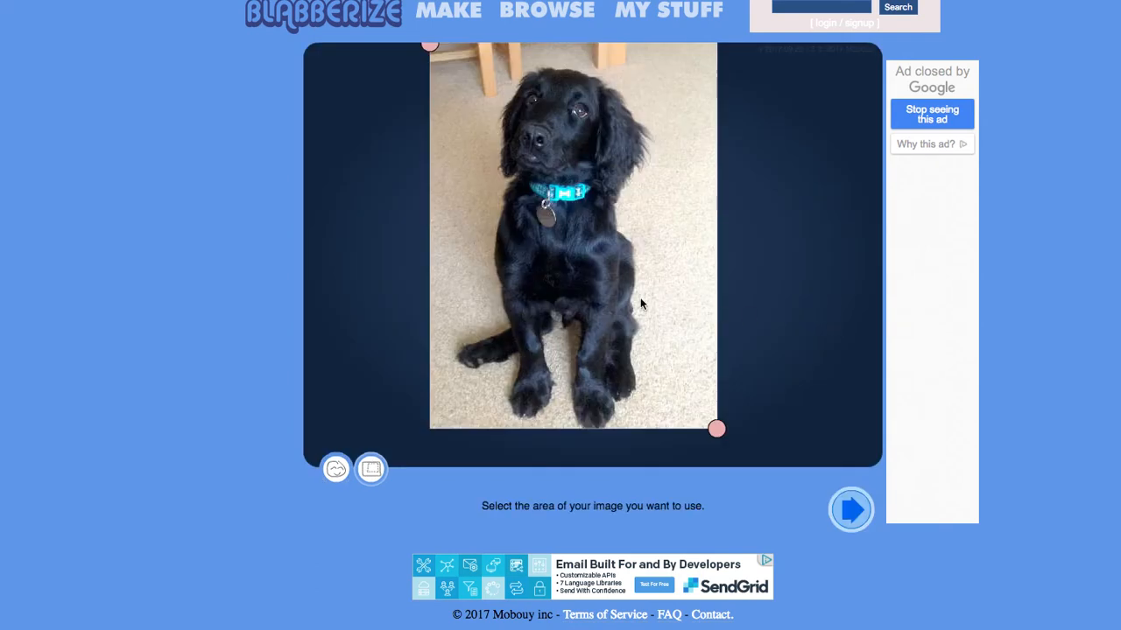
mouse_move(632, 388)
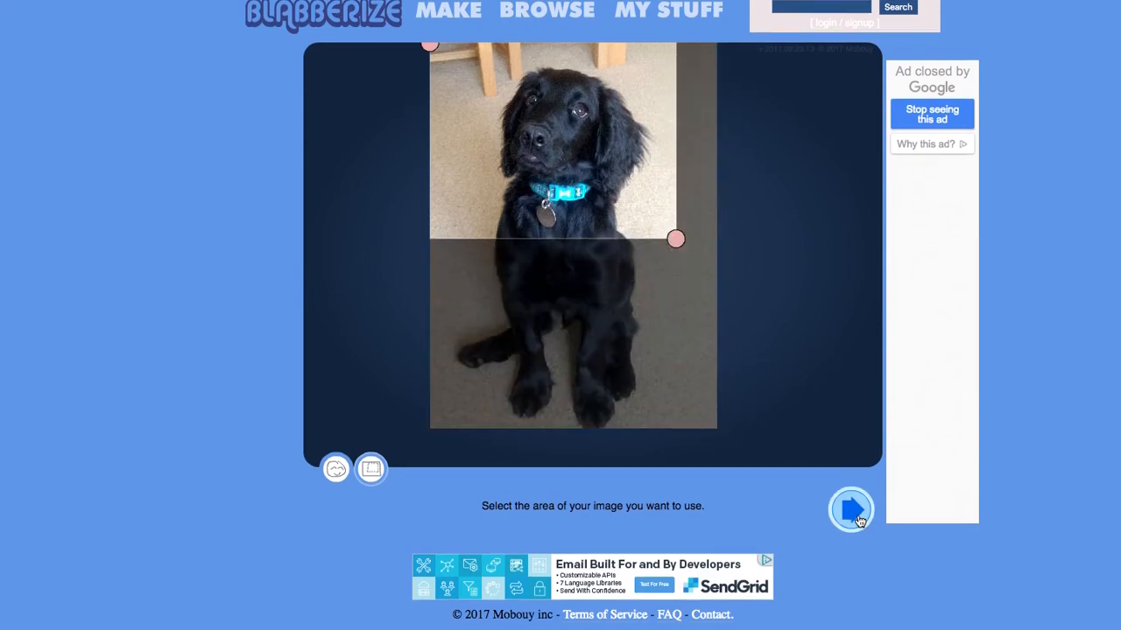
Confirm the head crop and shape the red mouth oval over the puppy's muzzle.
click(851, 509)
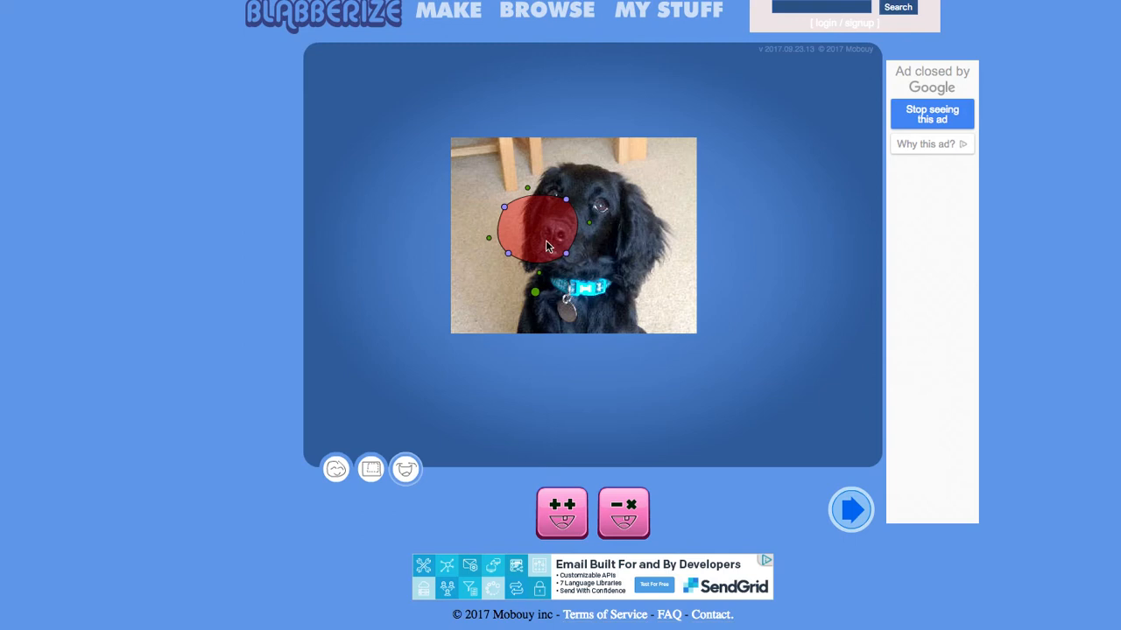
drag(546, 232, 564, 272)
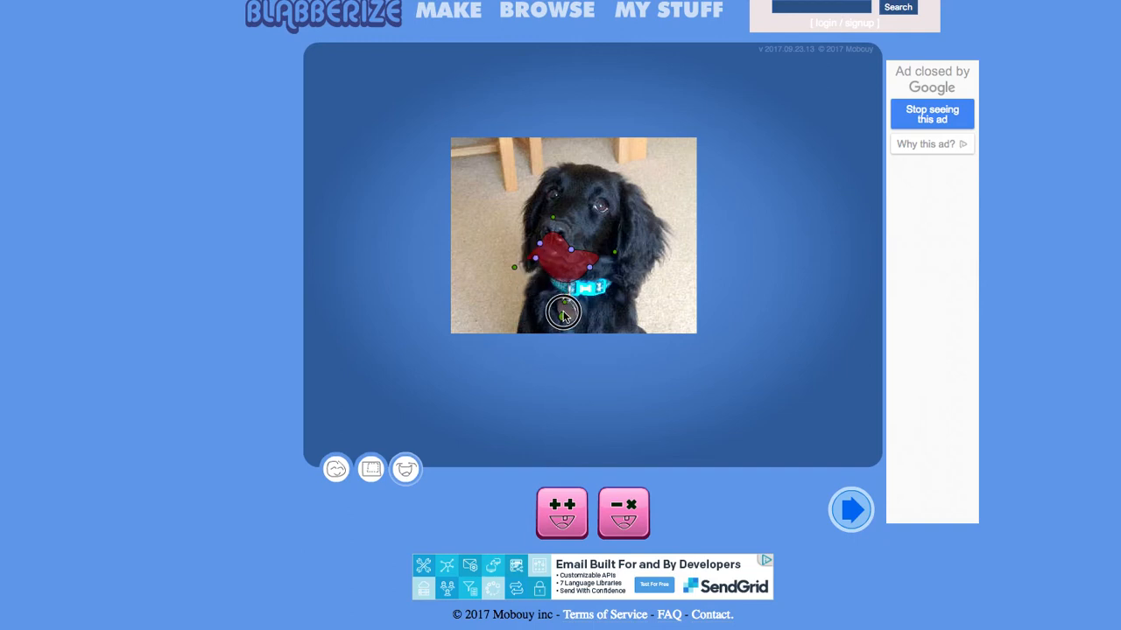
drag(564, 312, 564, 287)
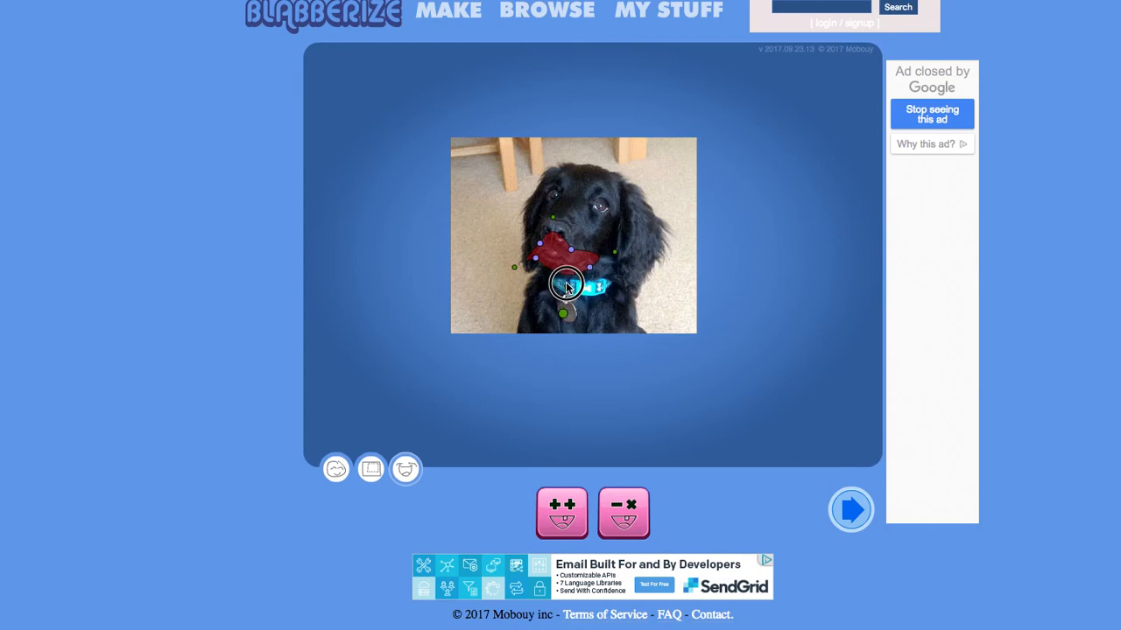
drag(564, 284, 567, 259)
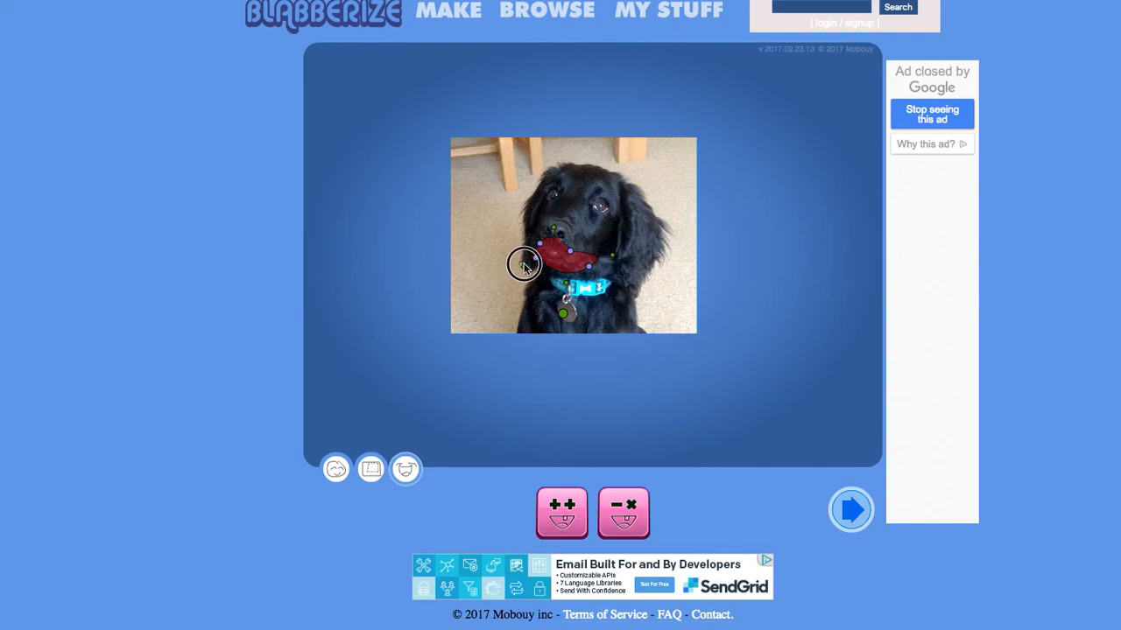
mouse_move(588, 437)
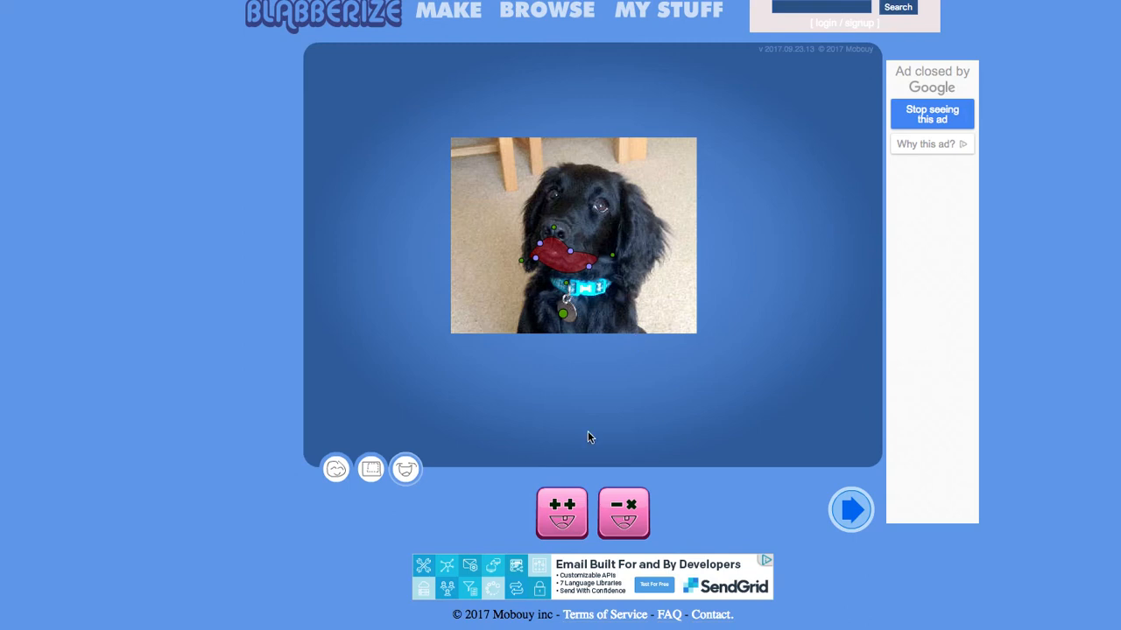
mouse_move(851, 510)
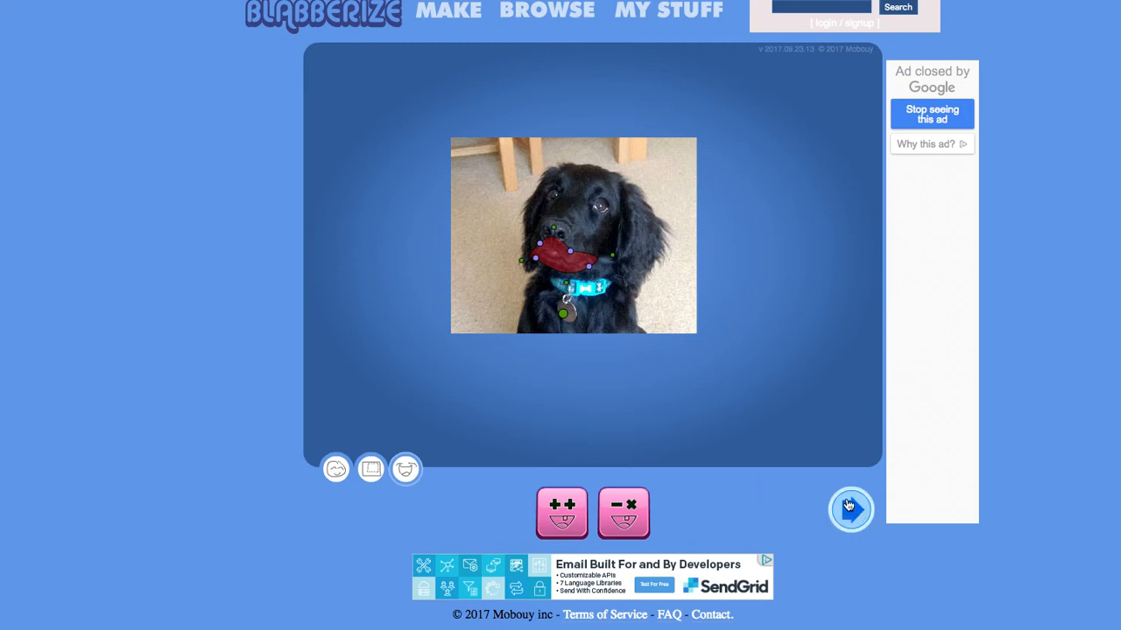
Move to the sound step, choose microphone recording and allow Flash Player microphone access.
click(850, 509)
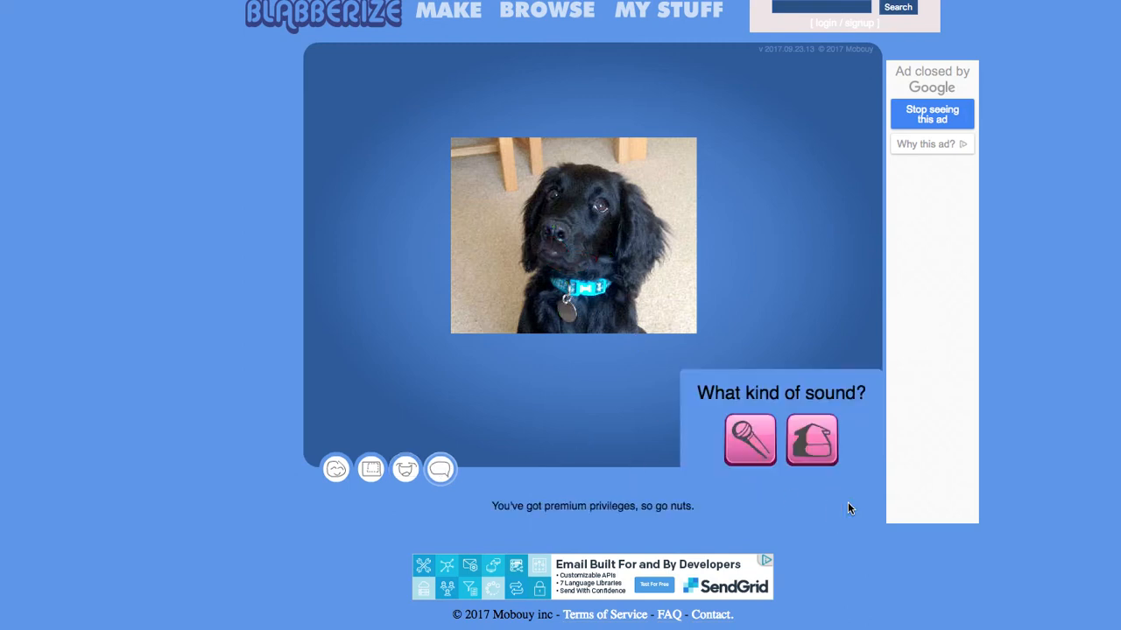
mouse_move(809, 441)
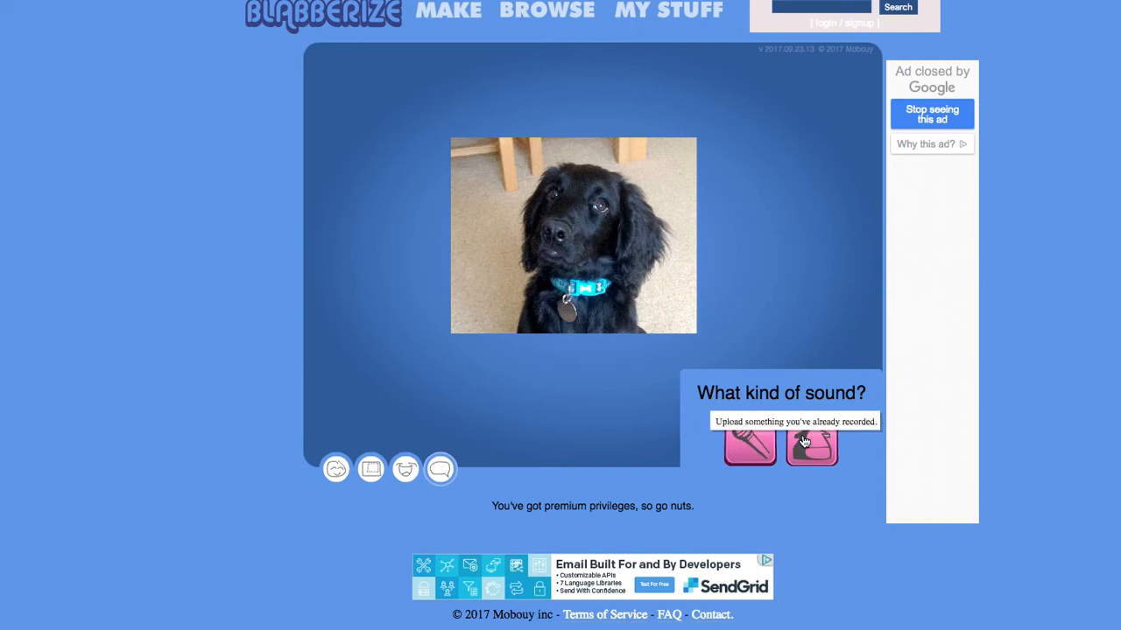
mouse_move(750, 441)
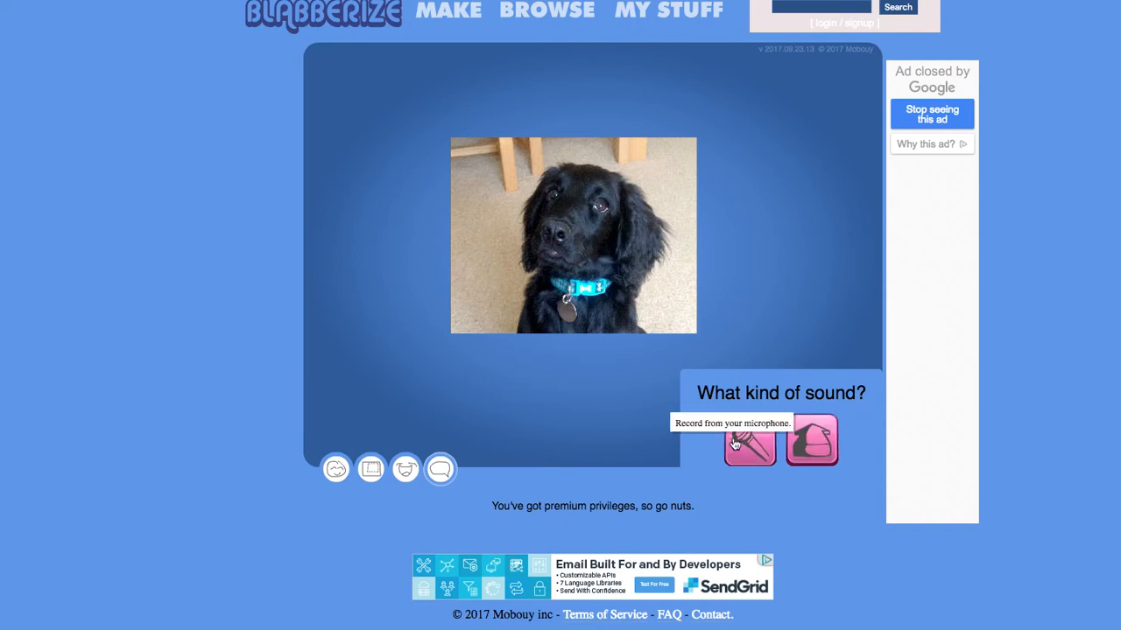
click(750, 441)
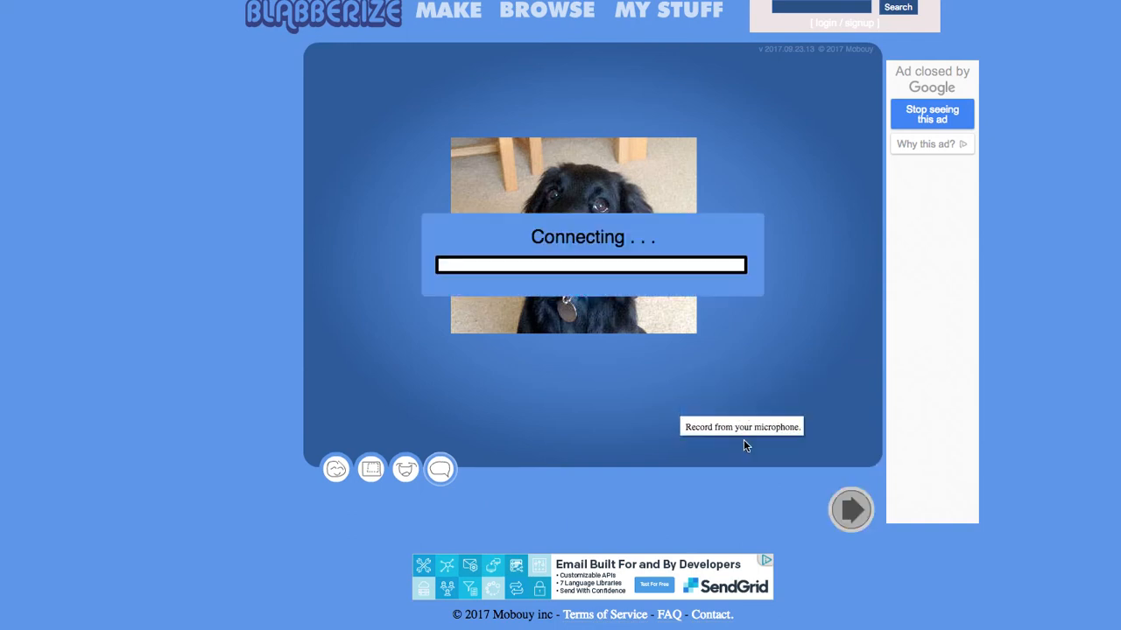
click(741, 427)
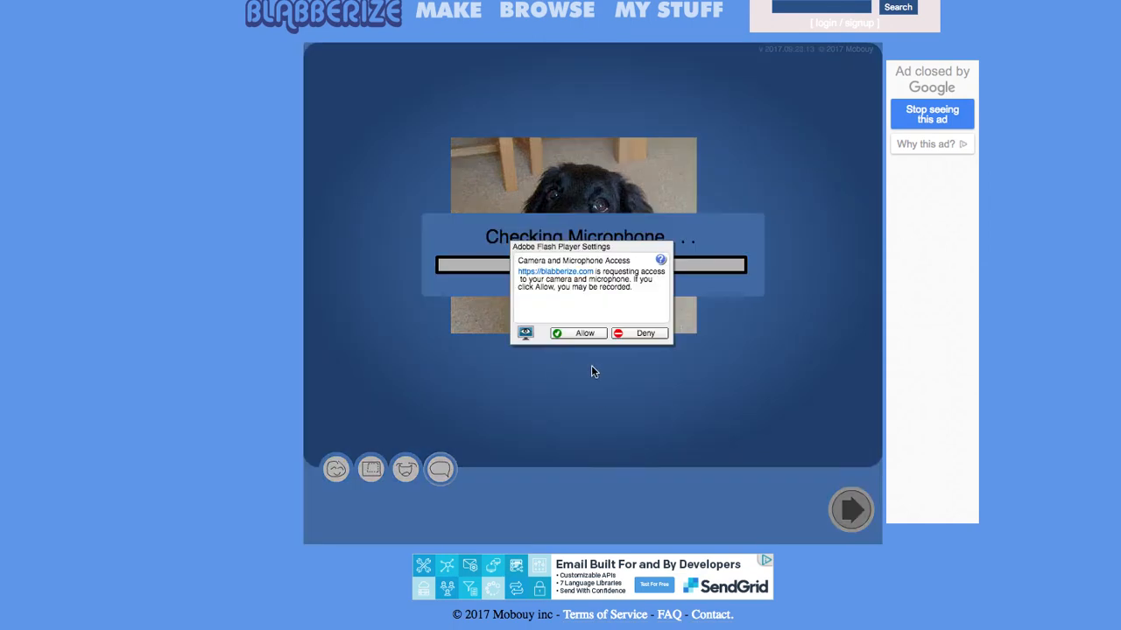
click(578, 333)
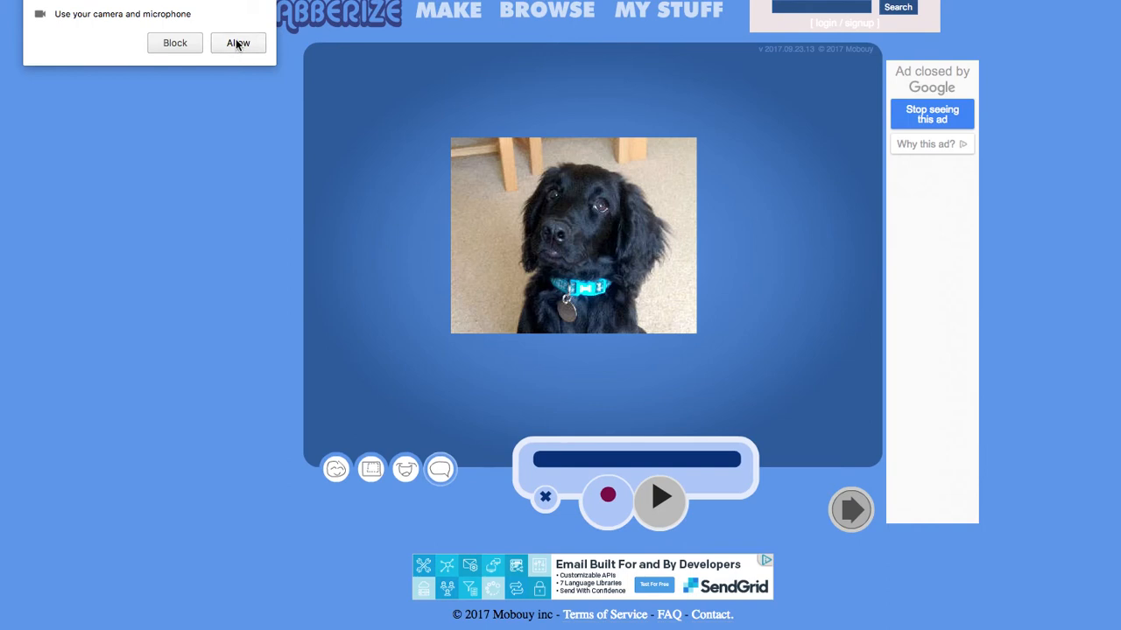
Grant browser mic access, record the dog's voice clip, play it back and accept it.
click(239, 42)
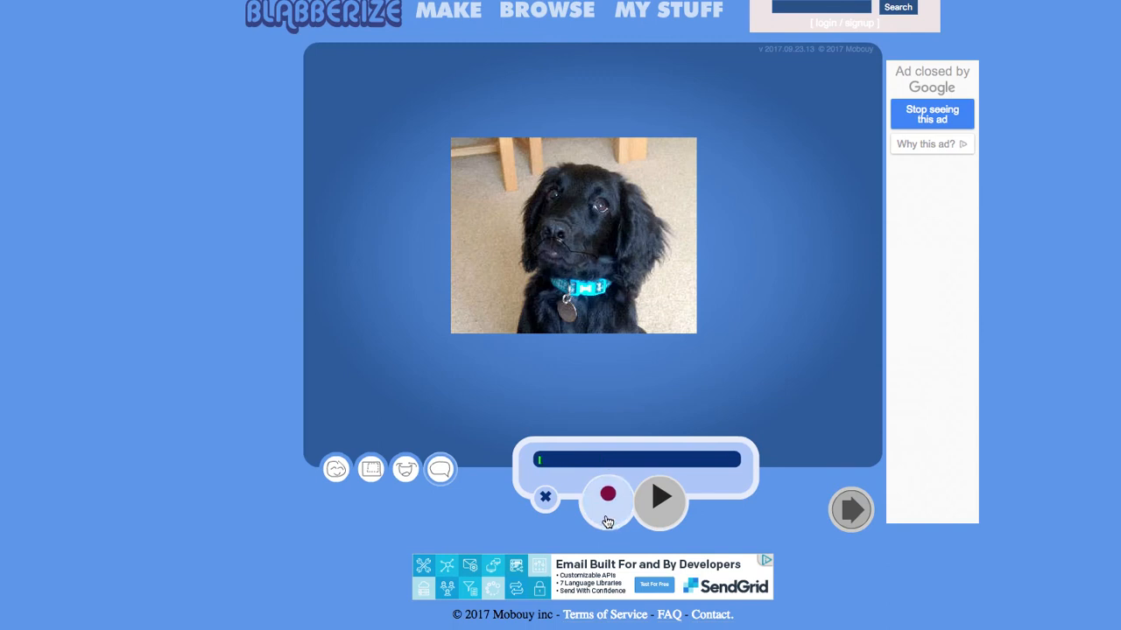
click(608, 499)
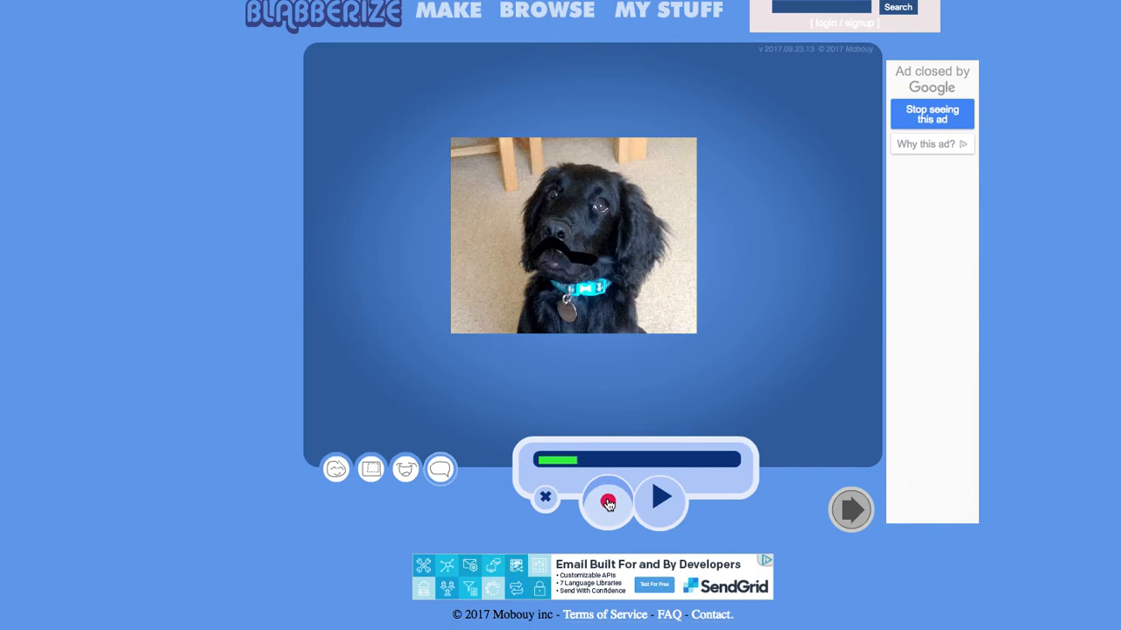
click(609, 501)
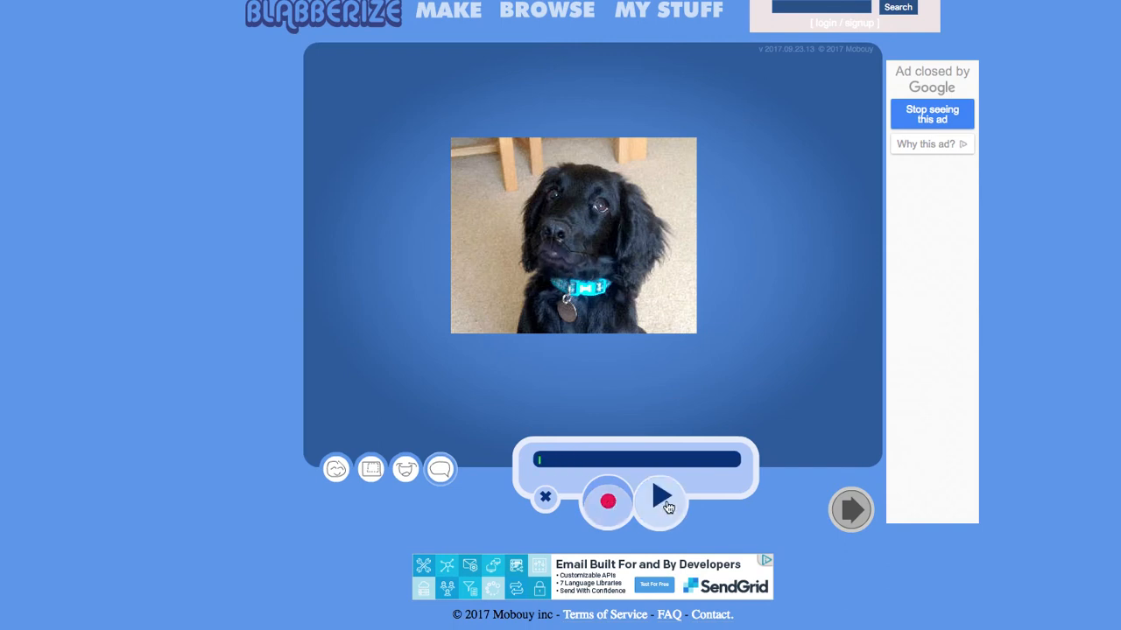
click(662, 501)
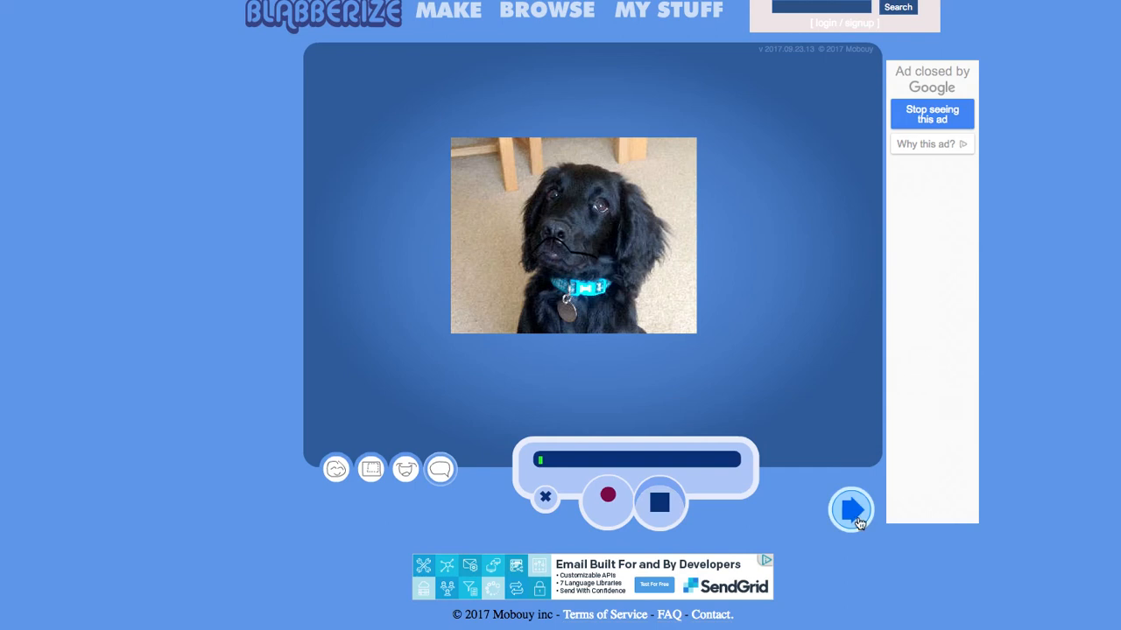
click(660, 501)
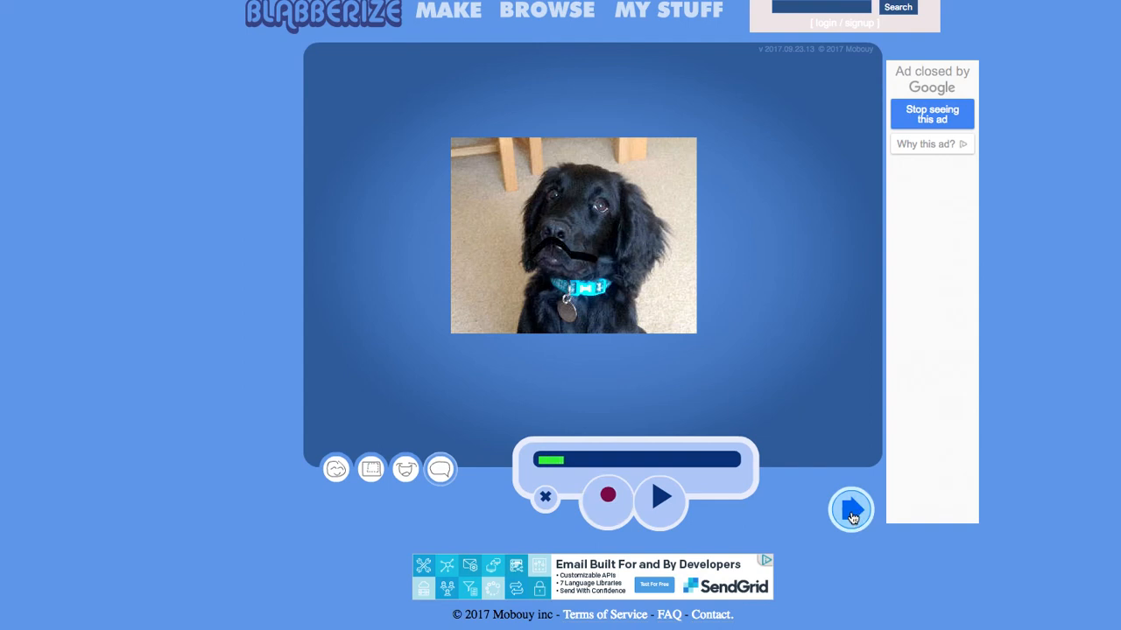
click(851, 507)
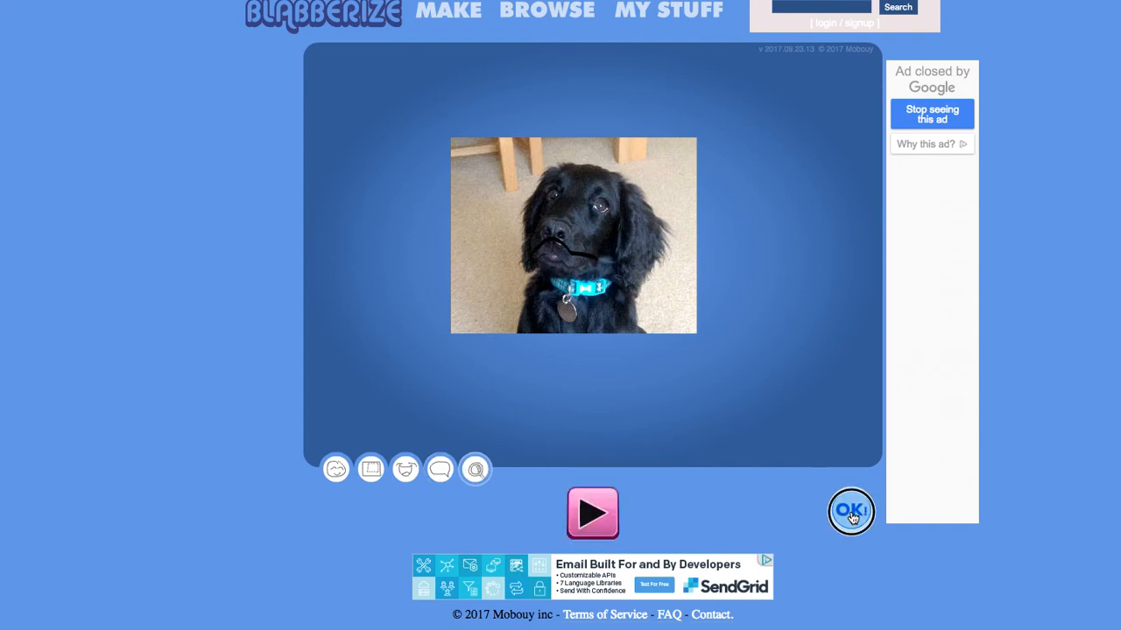
Choose to save the blabber and fill the new-account form with username kieftj, a gmail.com email and a password.
click(851, 512)
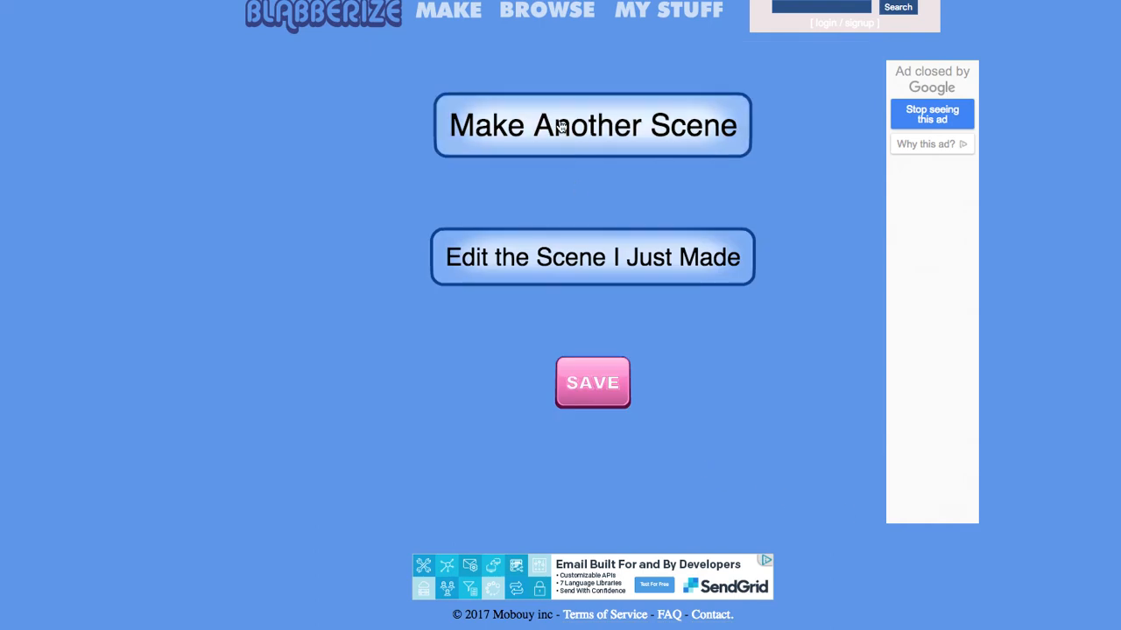
mouse_move(592, 256)
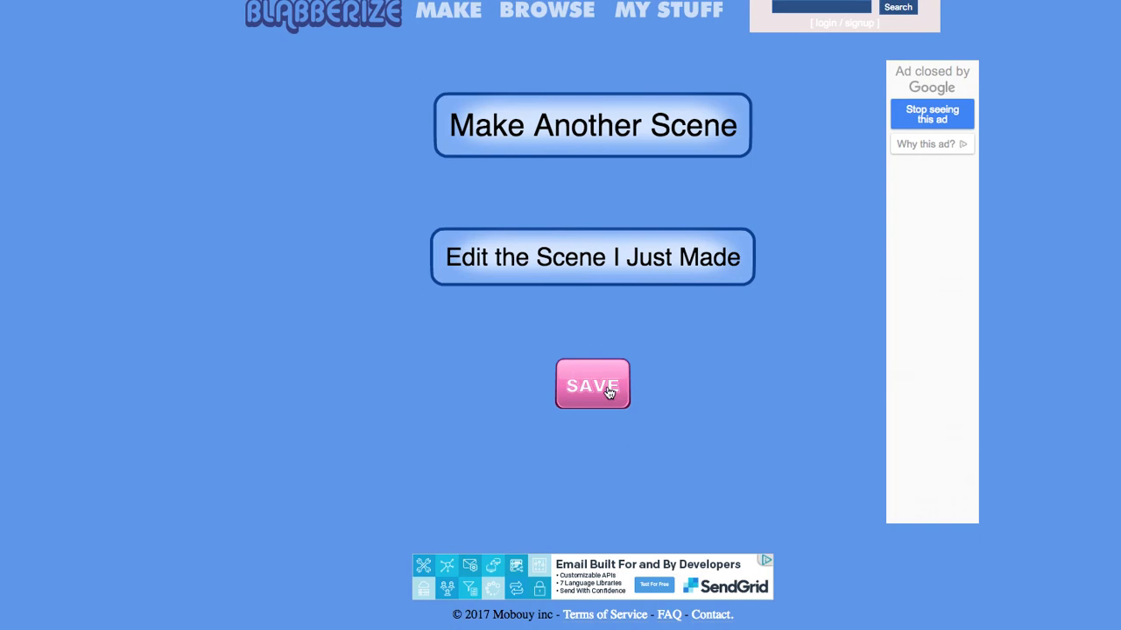
click(592, 385)
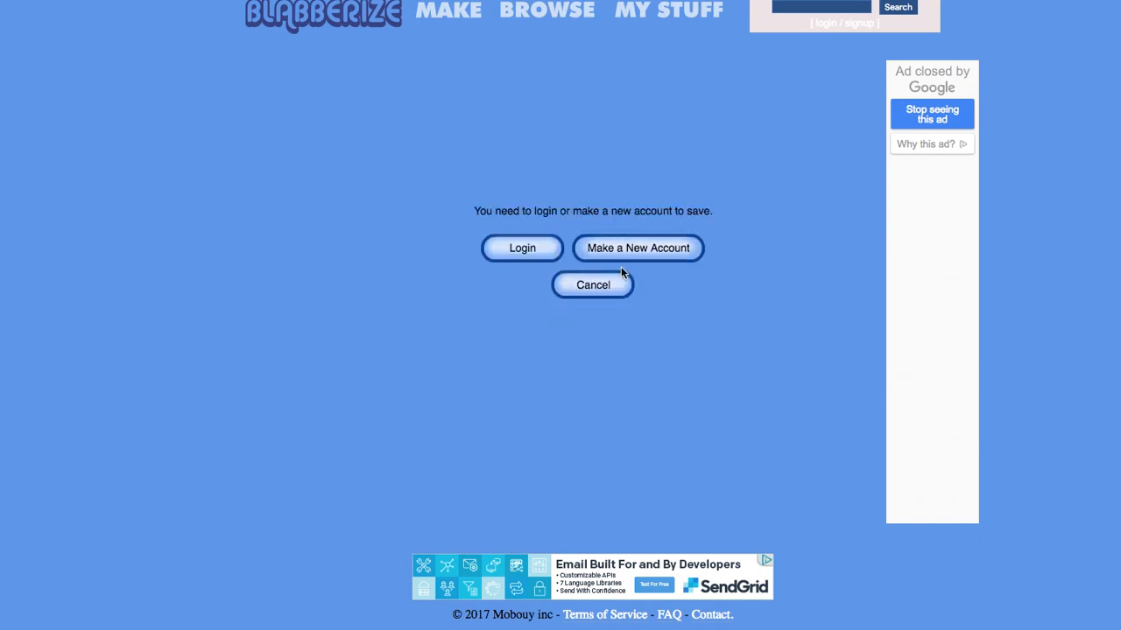
click(637, 249)
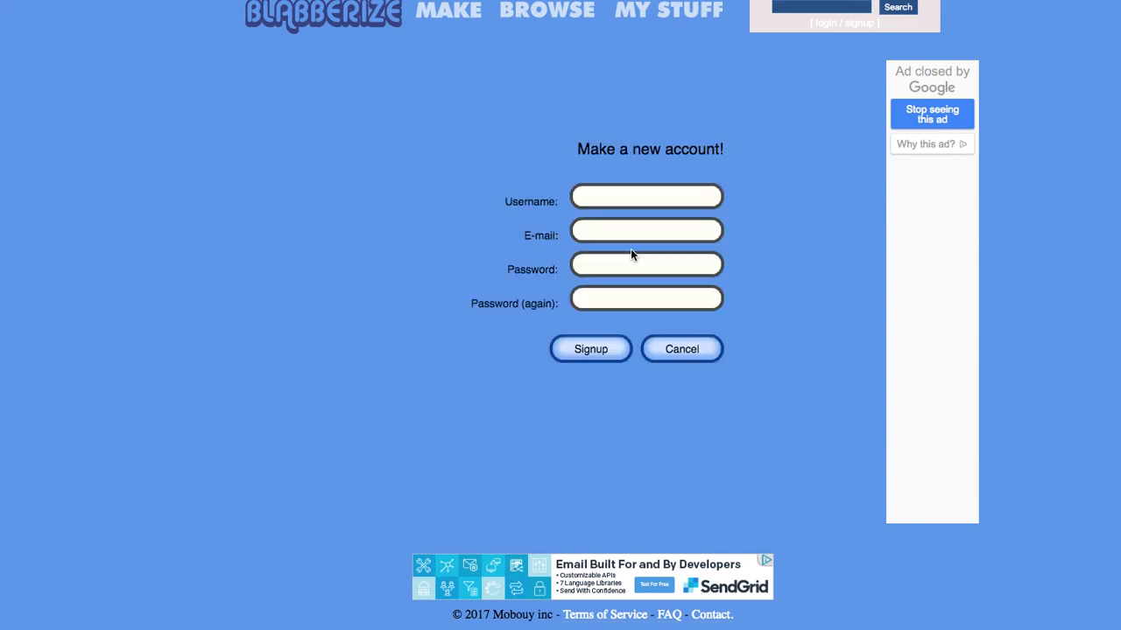
click(646, 196)
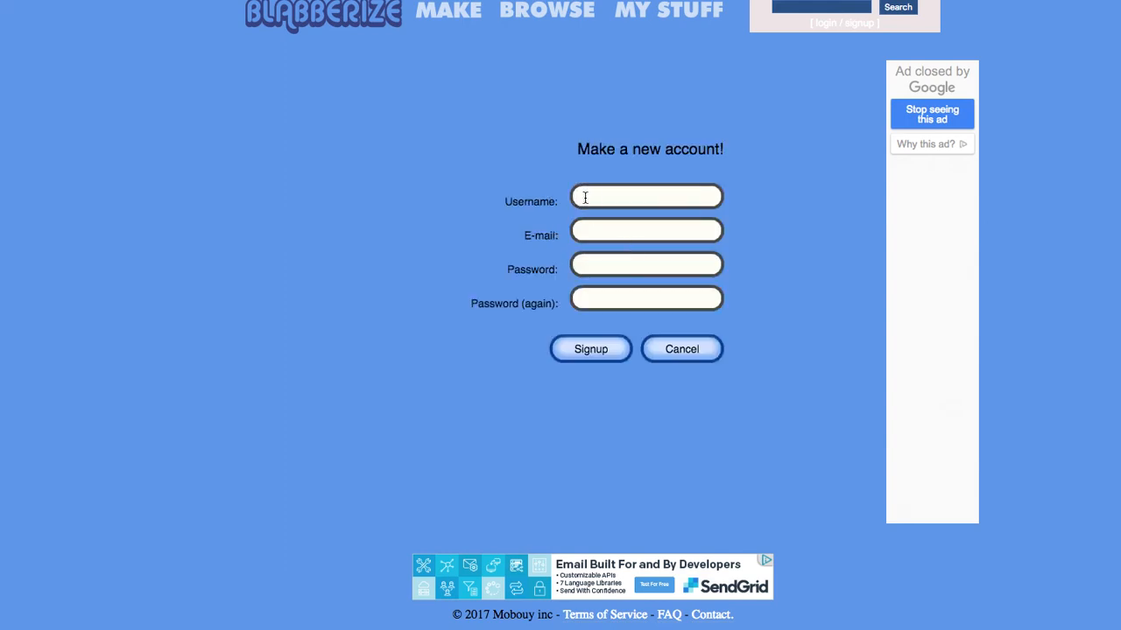
text(kieftj)
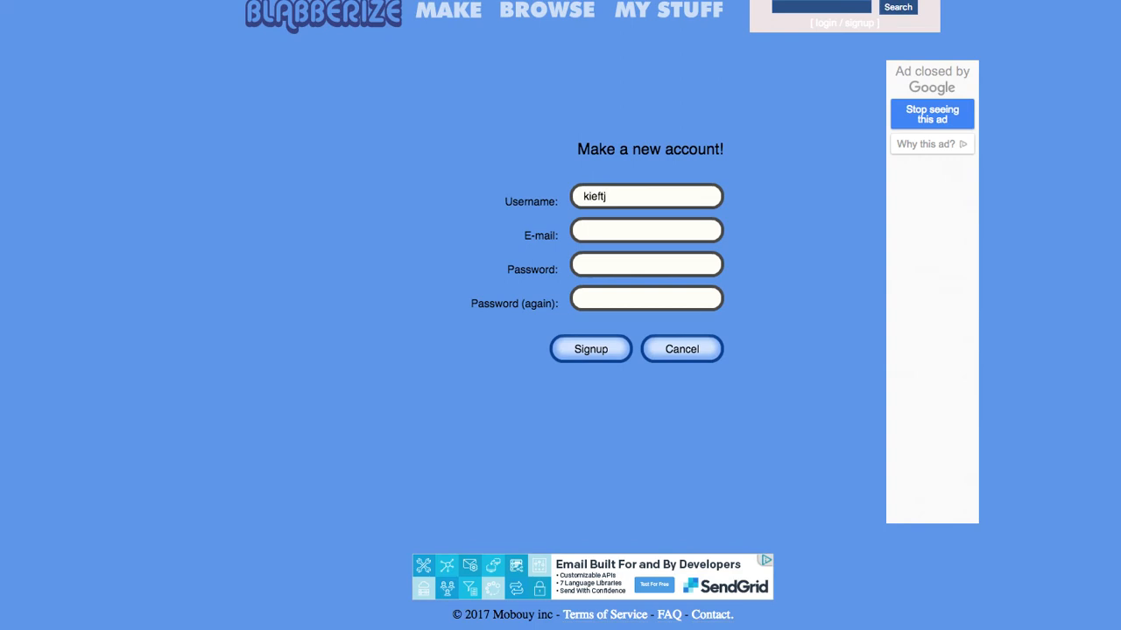
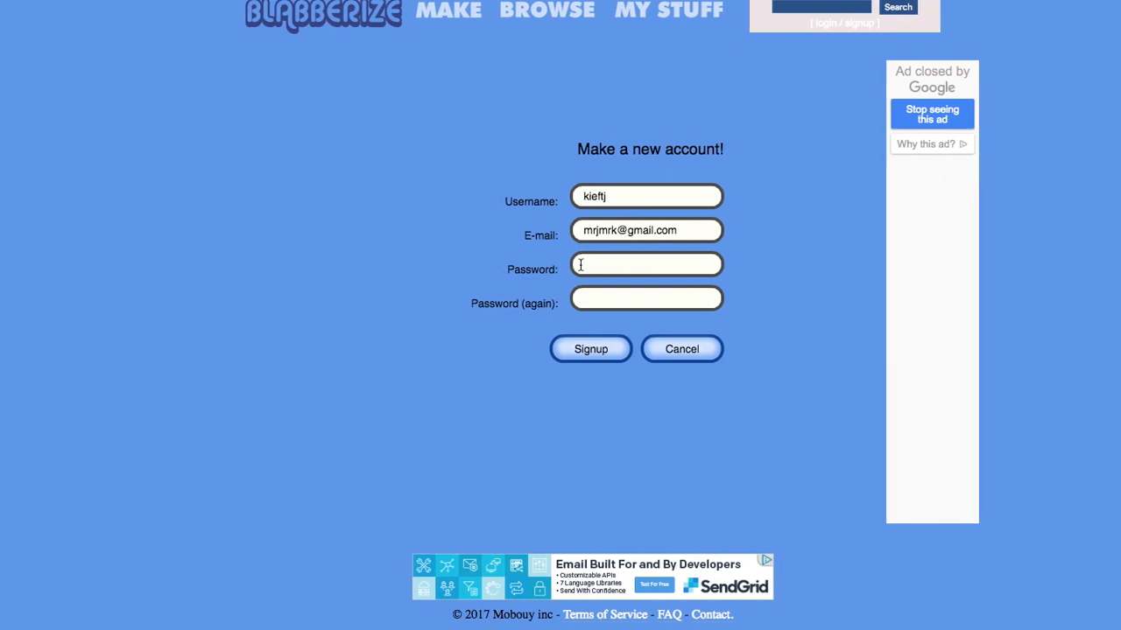
text(•••••••)
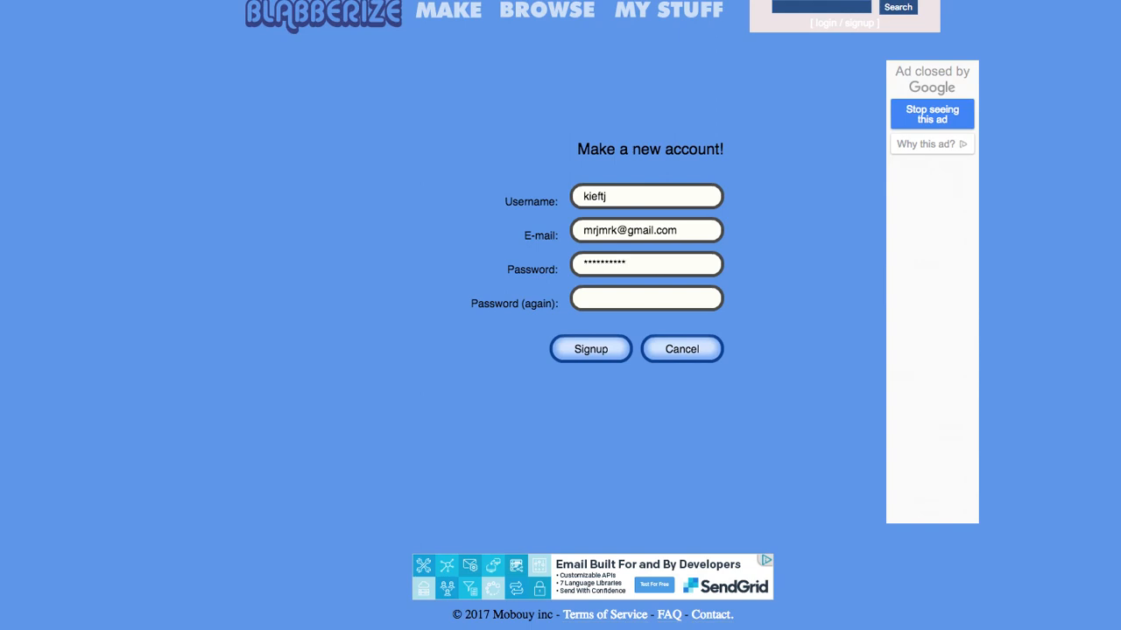
Repeat the password, submit, dismiss the Username Taken failure and append 12 to the username.
click(646, 297)
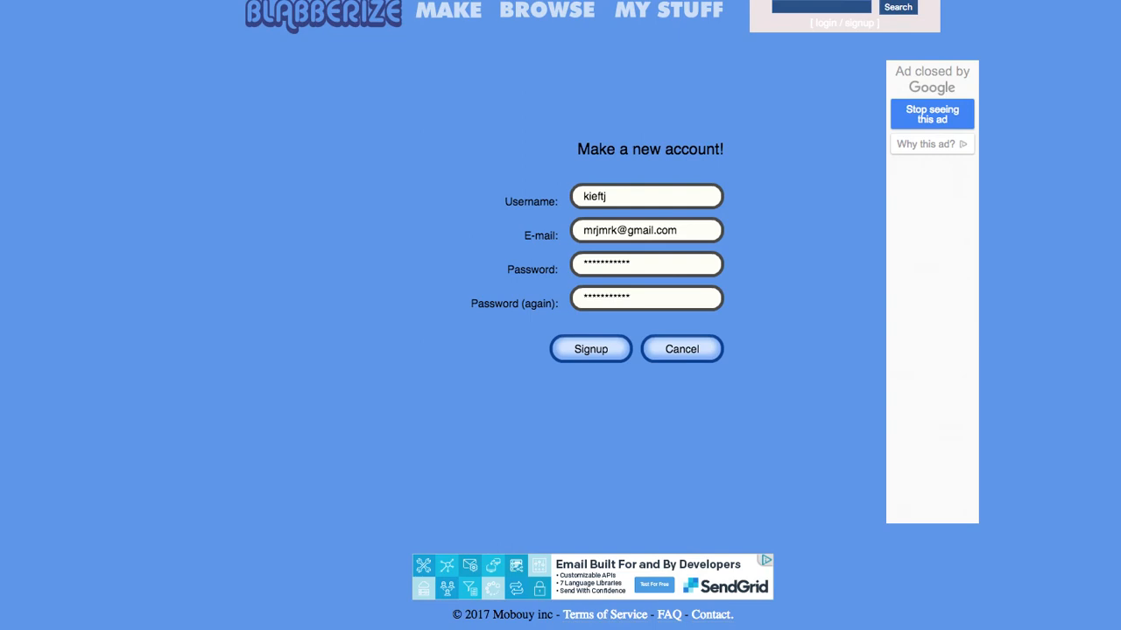
mouse_move(592, 348)
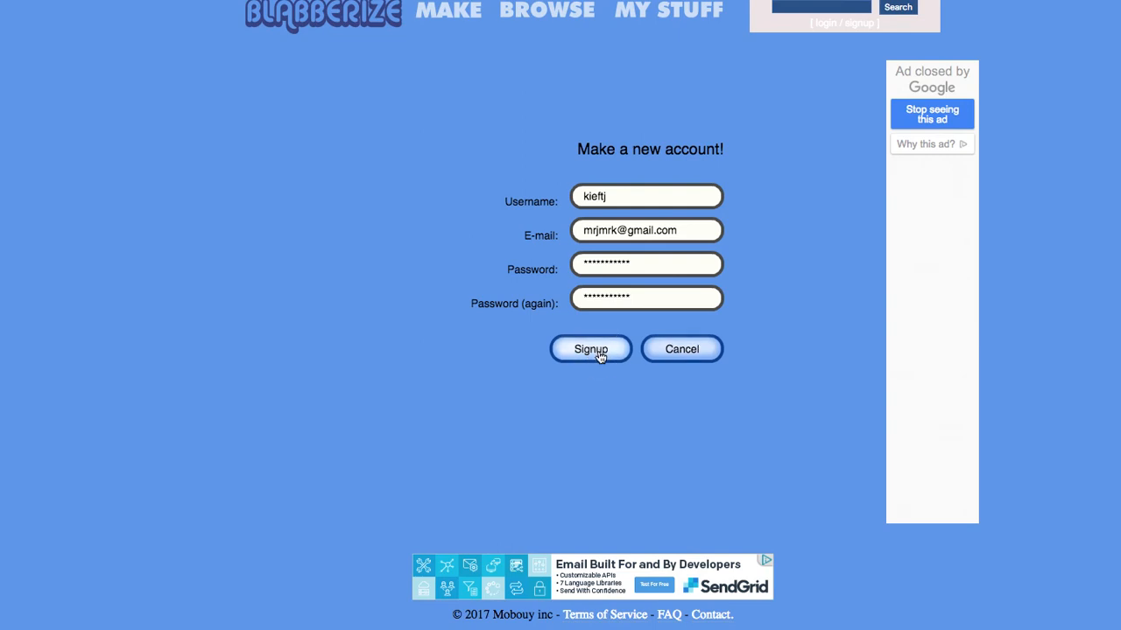
click(588, 348)
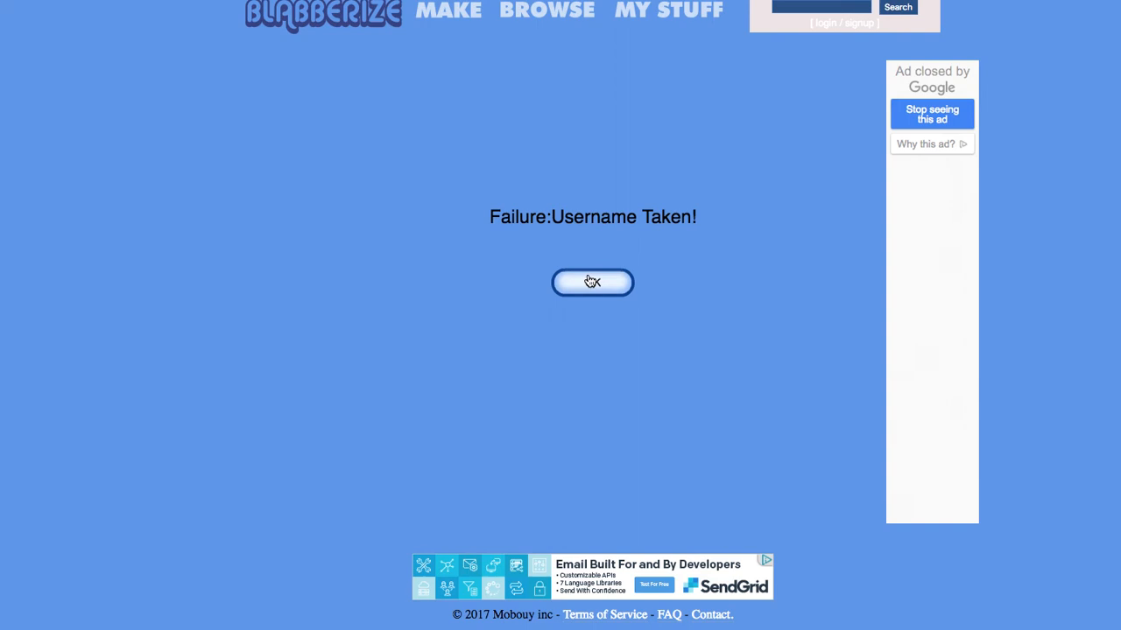
click(592, 282)
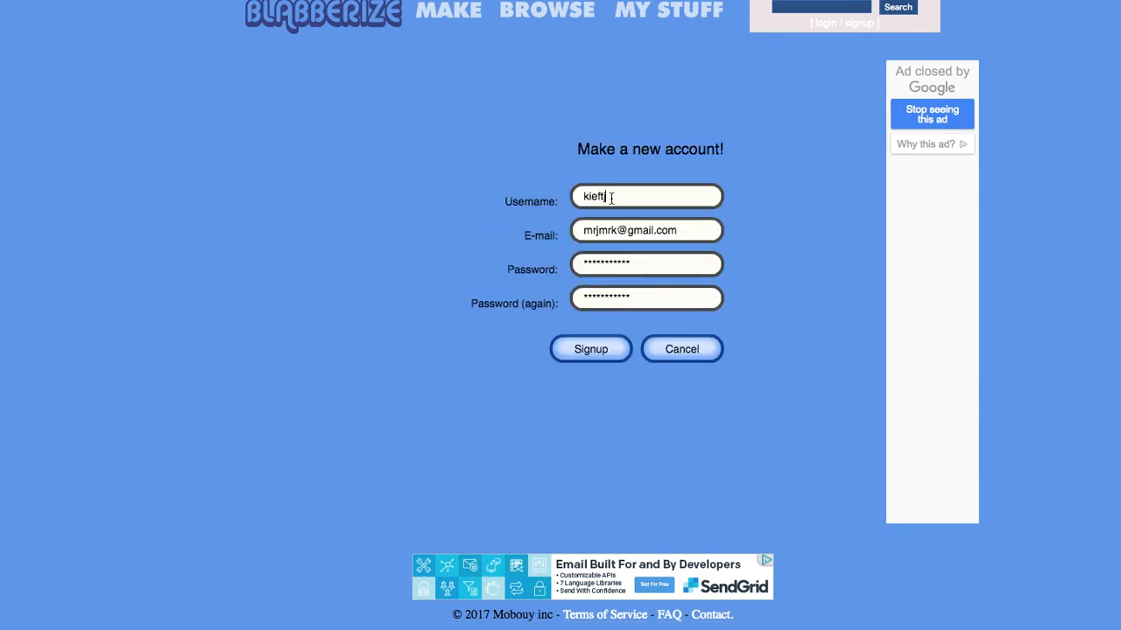
text(12)
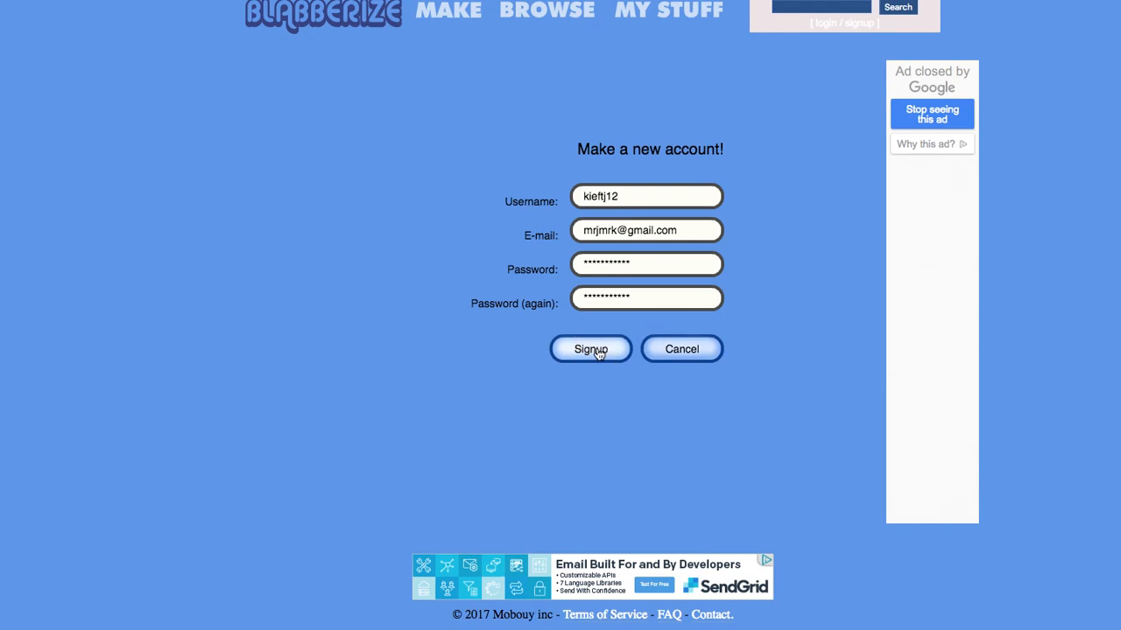
Sign up with the changed username and enter title 'Doogy says hi' and description 'says hi'.
click(590, 348)
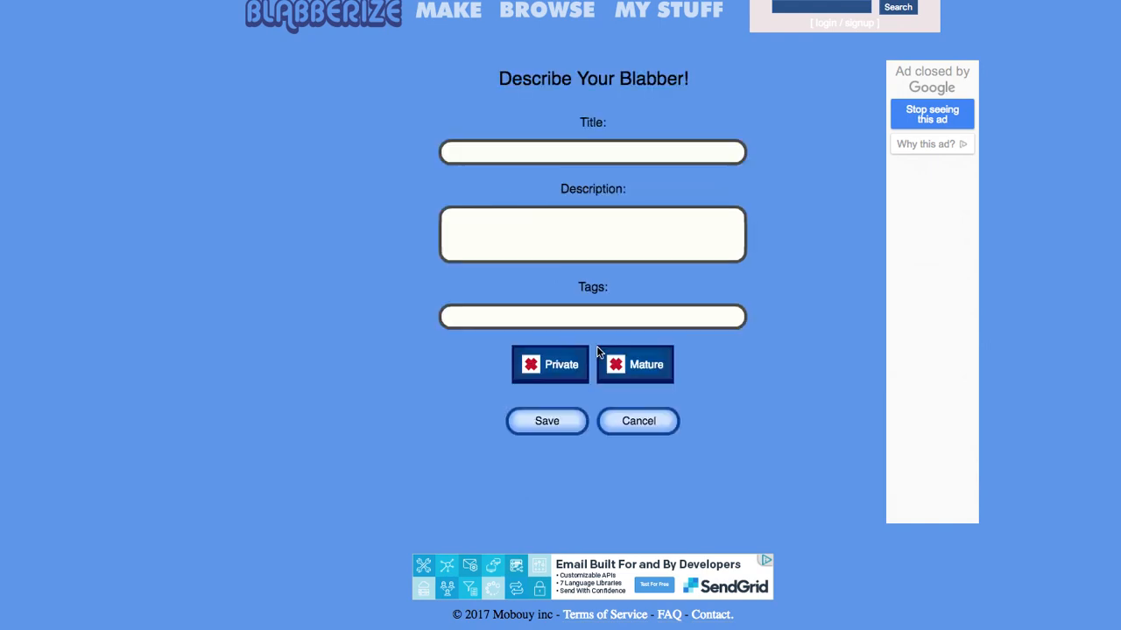
click(592, 151)
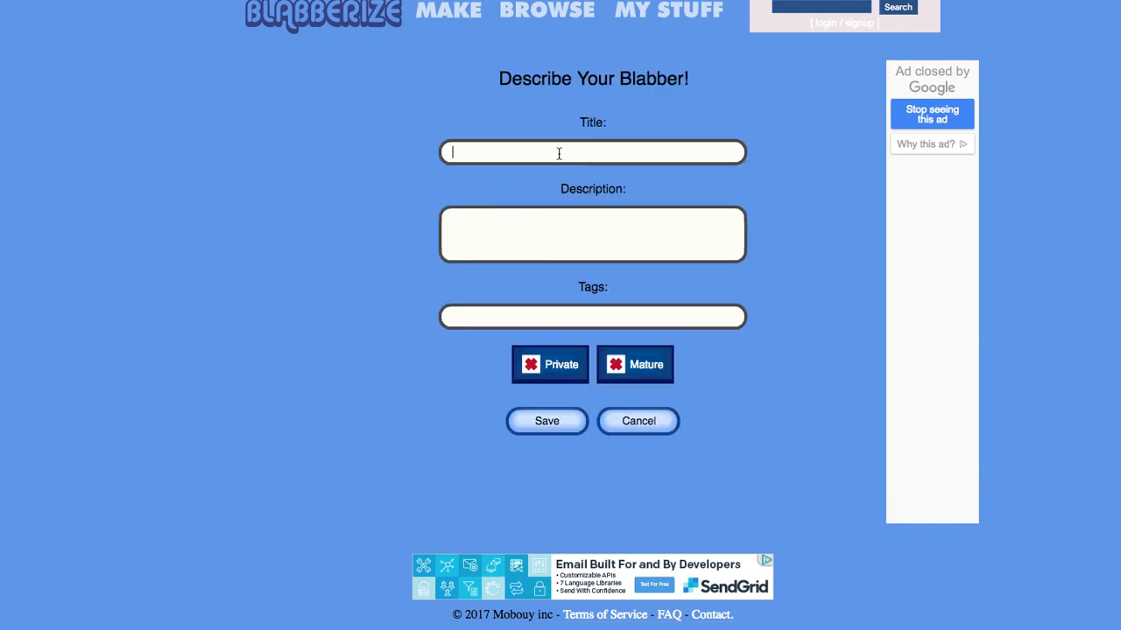
text(Dod)
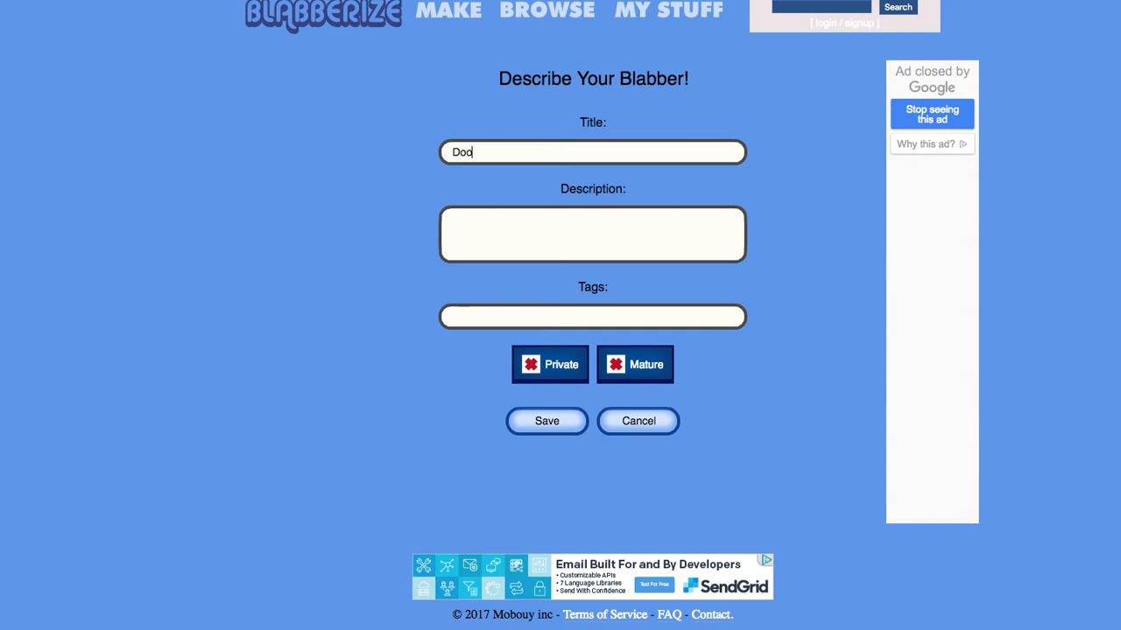
text(oogy)
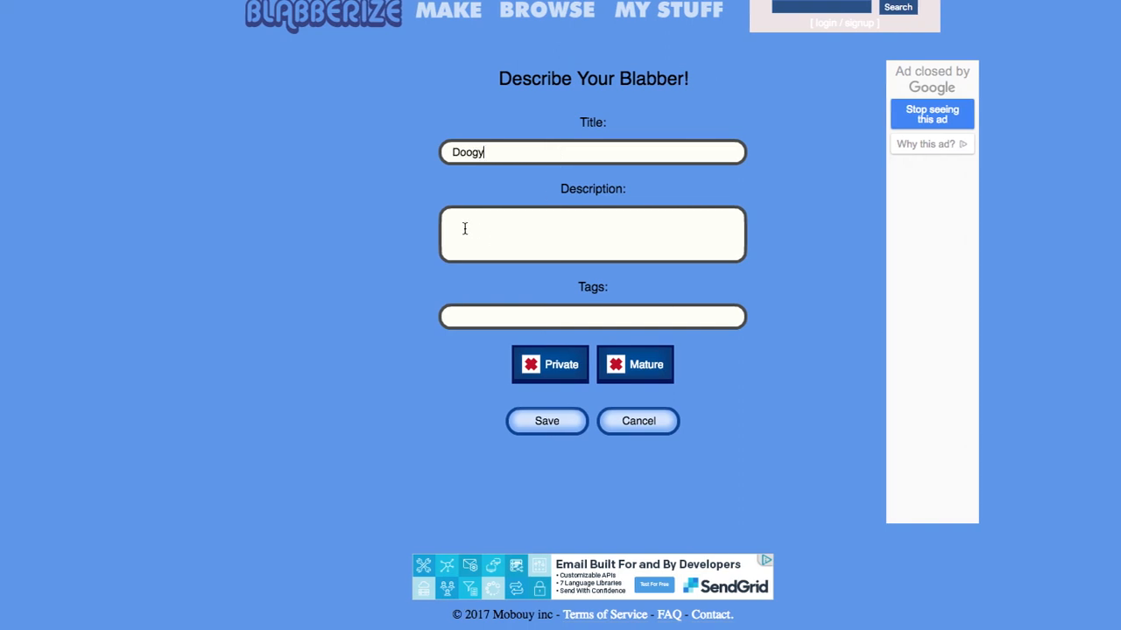
text(says)
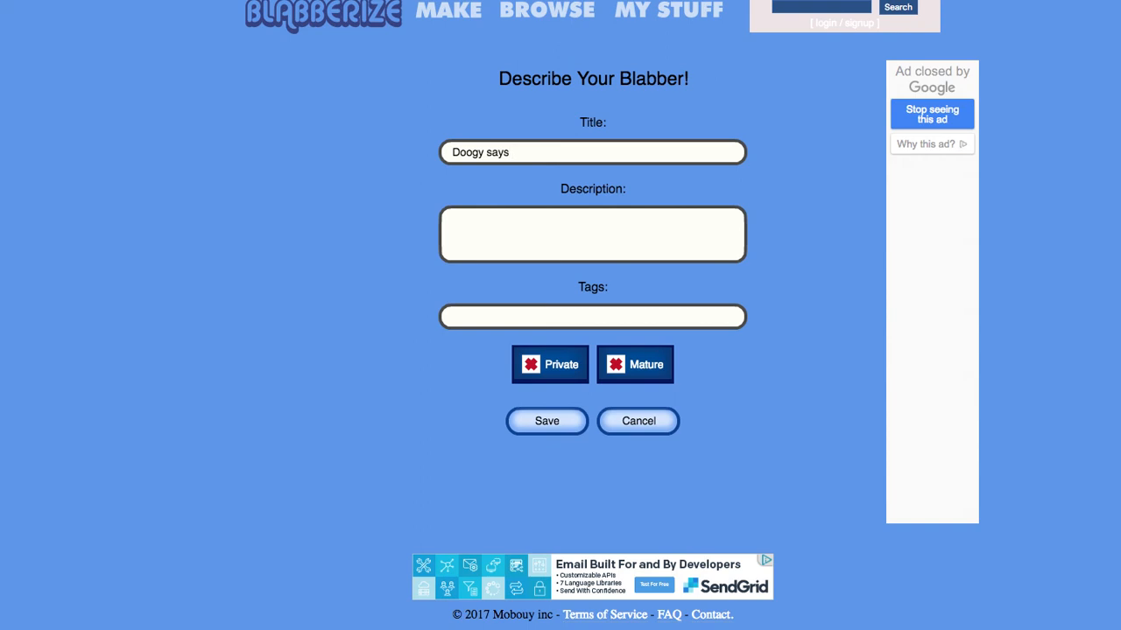
text(hi)
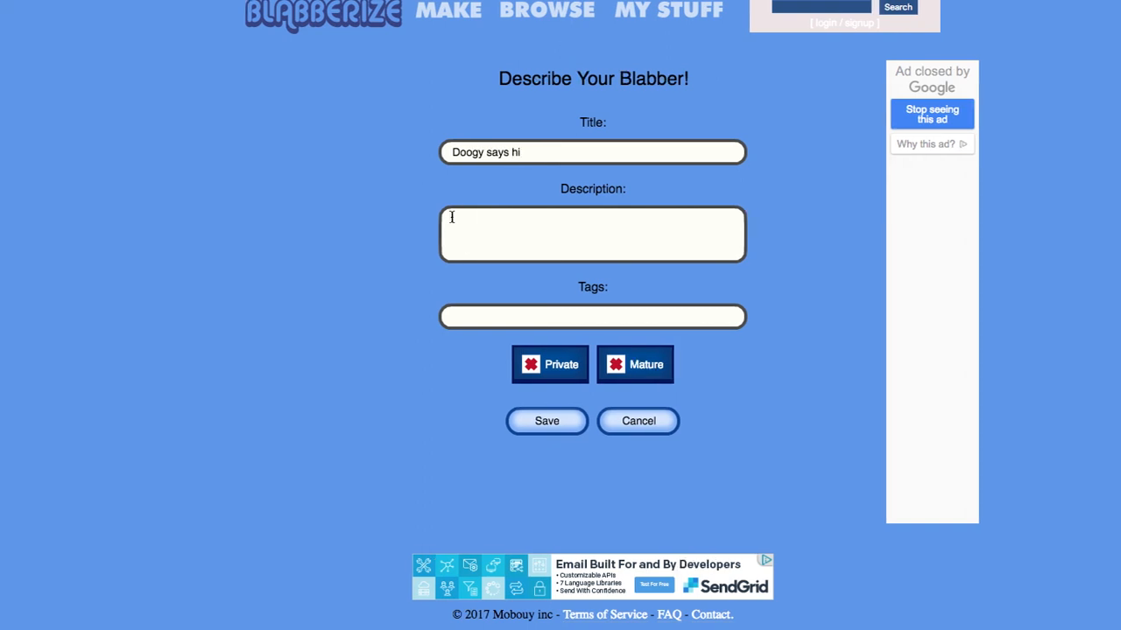
text(says hi)
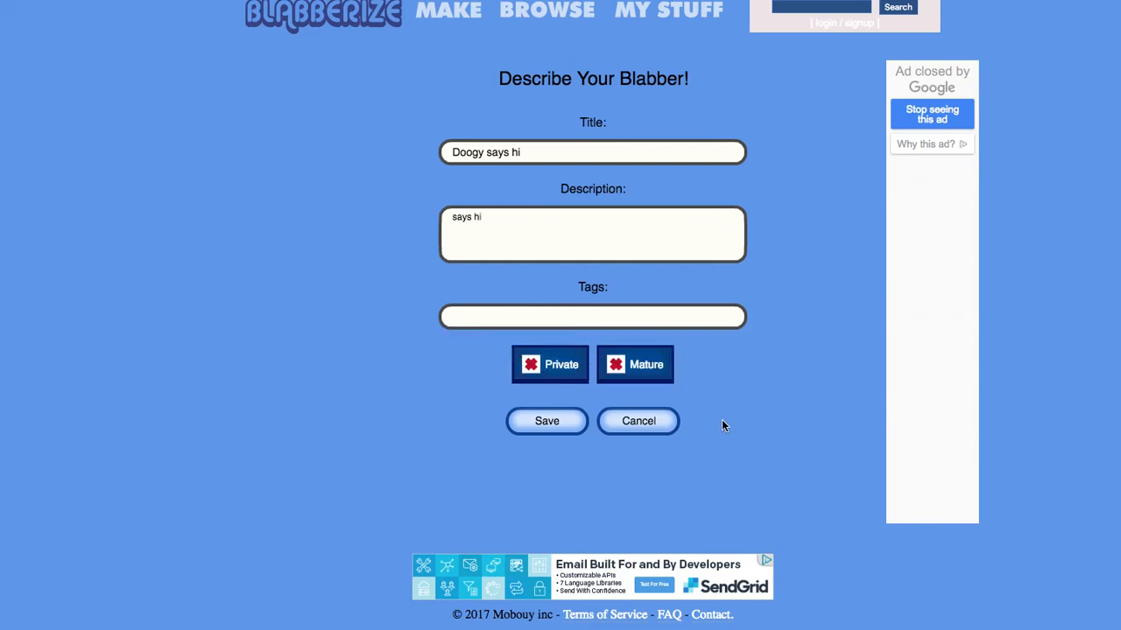
mouse_move(622, 368)
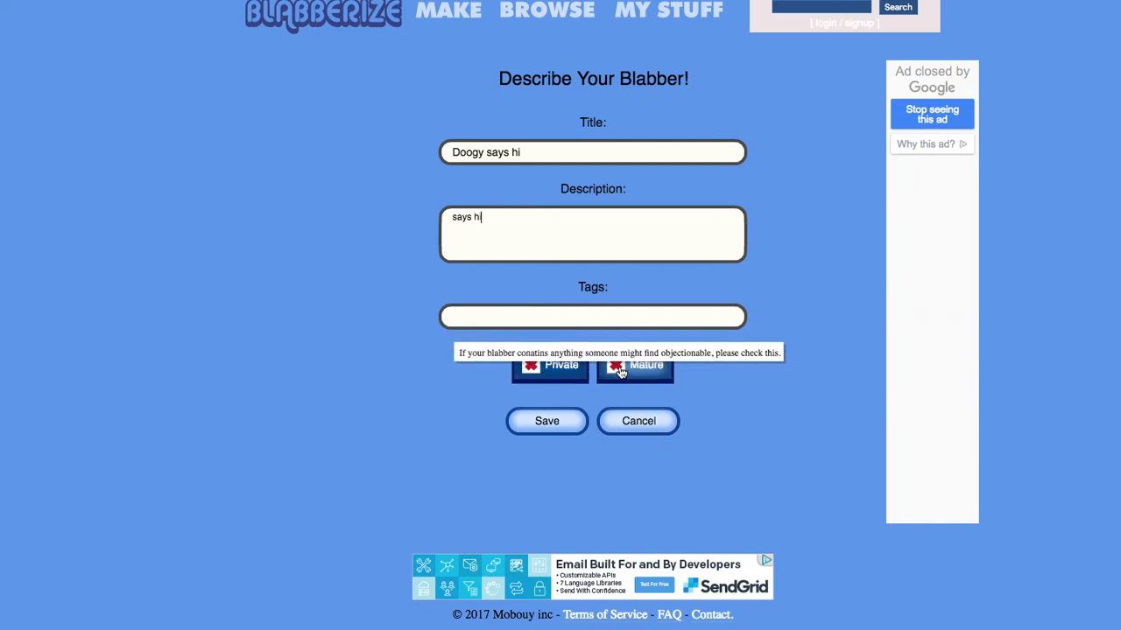
Tag the blabber 'puppy' and save it.
click(546, 420)
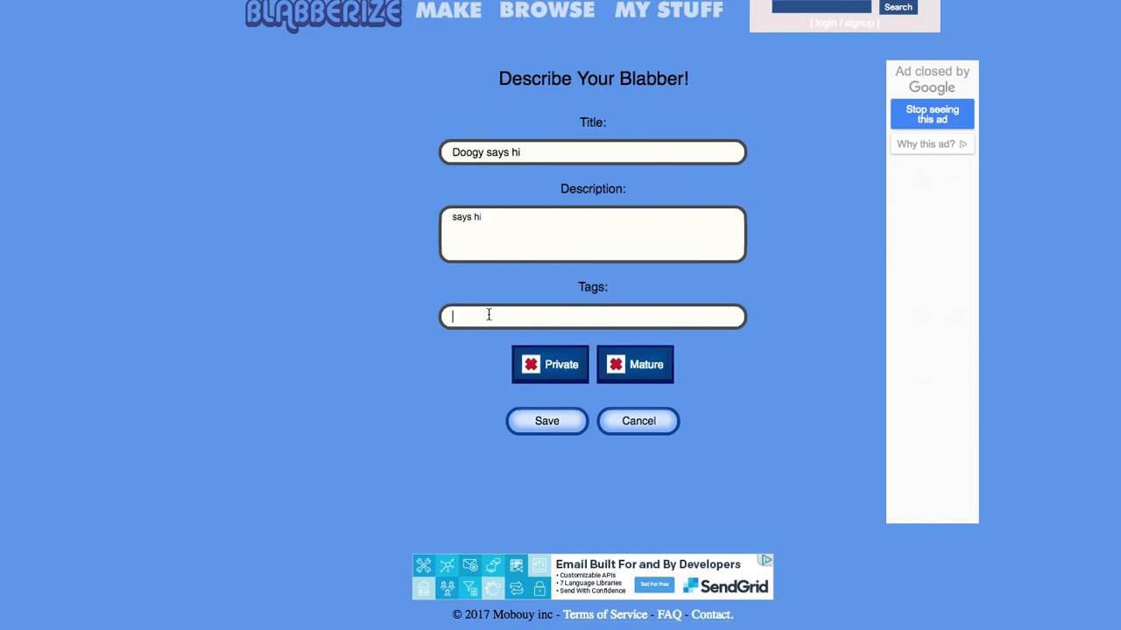
text(puppy)
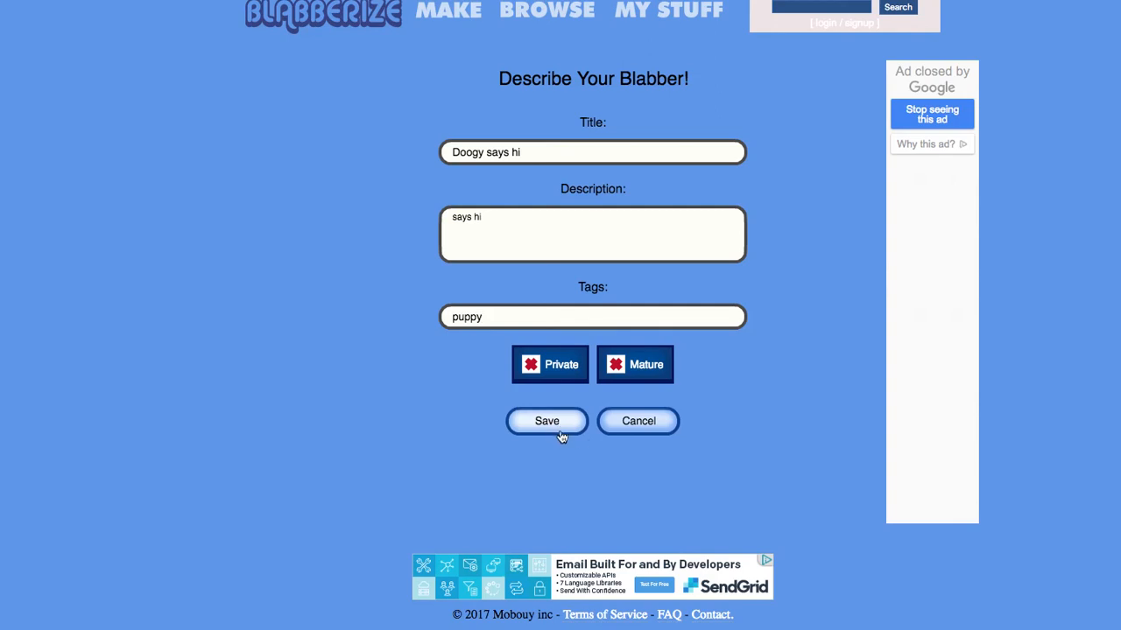
click(546, 420)
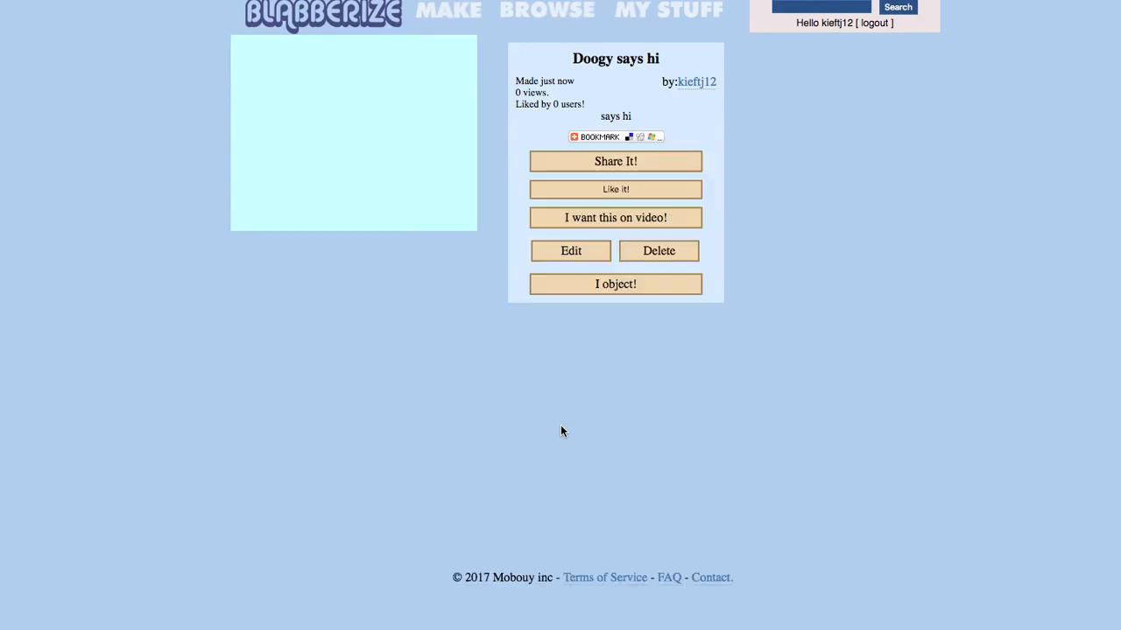
mouse_move(354, 143)
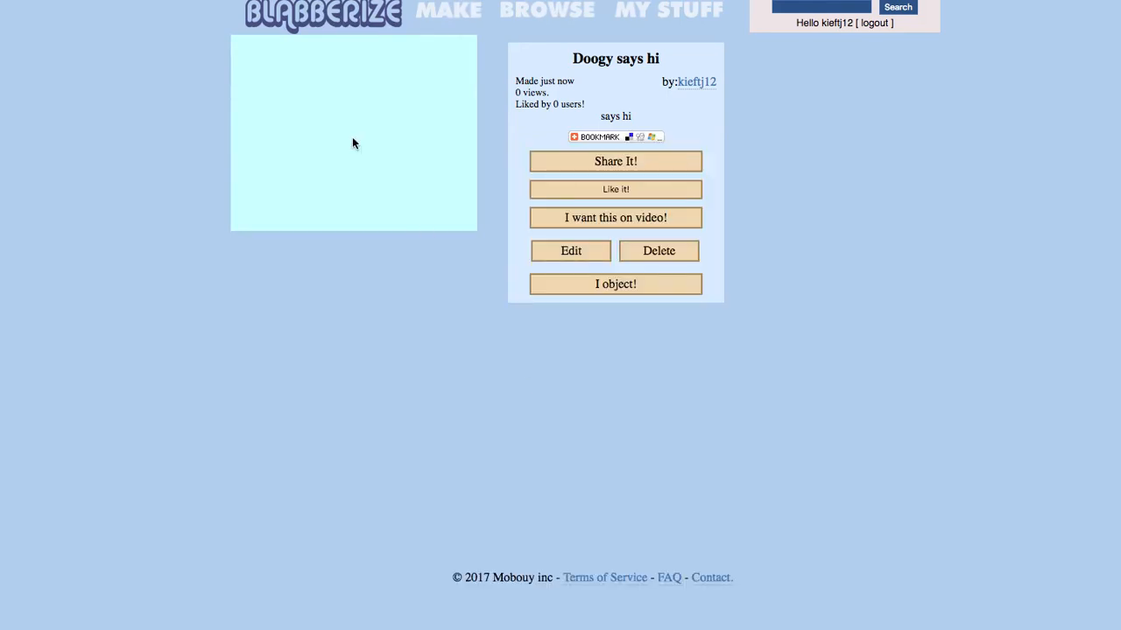
Load the saved blabber into the preview and play the talking dog.
click(617, 189)
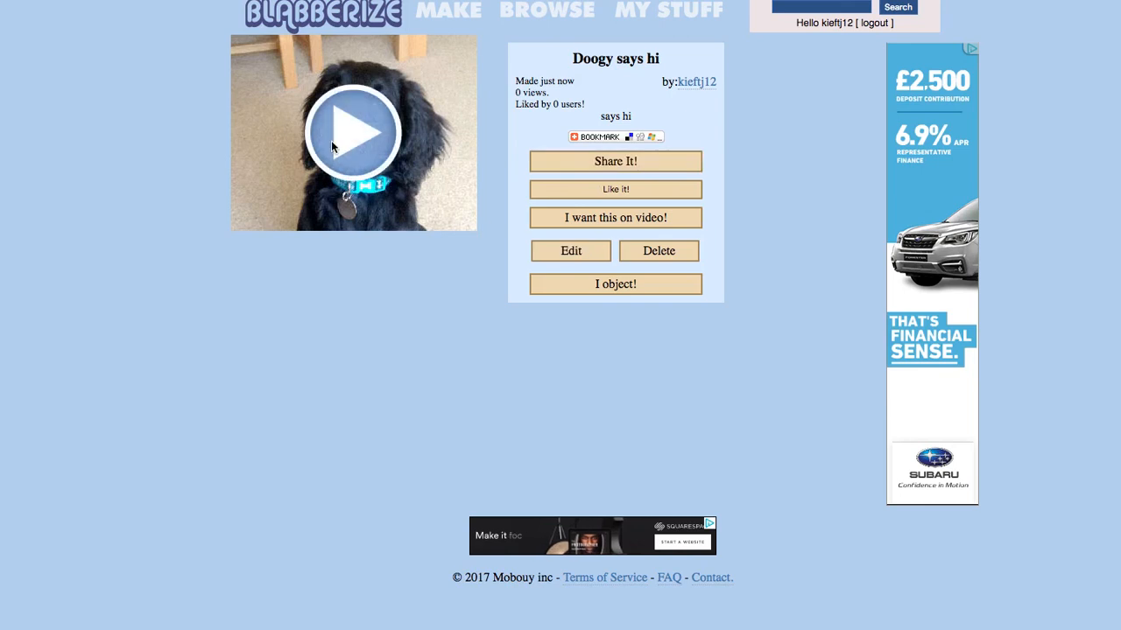
click(354, 133)
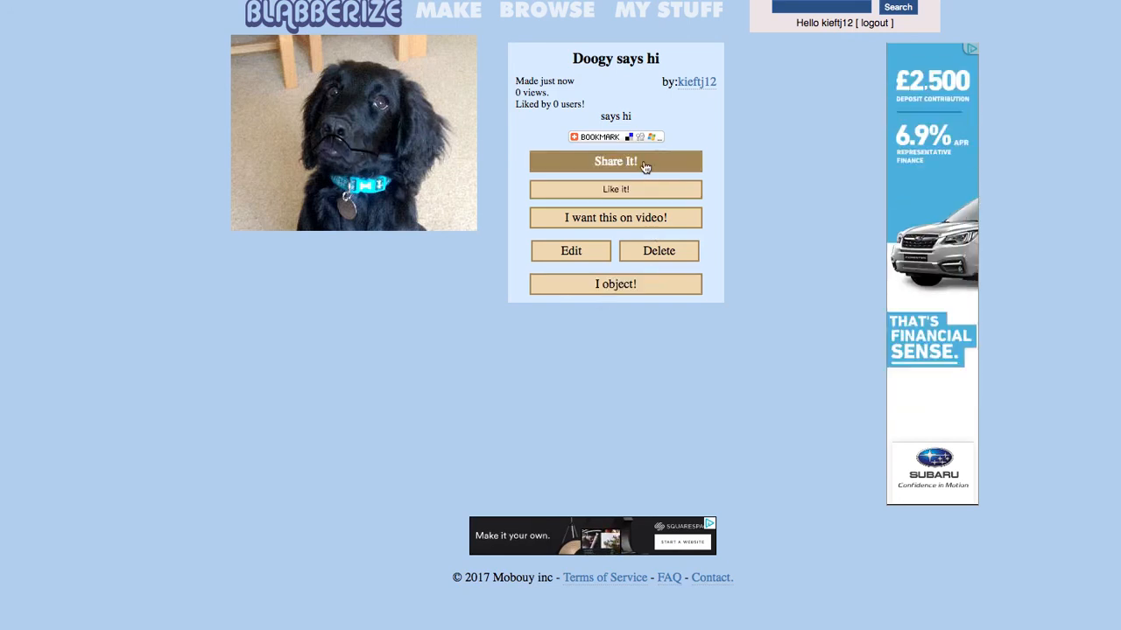
Show the Share It page with the blabber's web address and embed code.
click(616, 161)
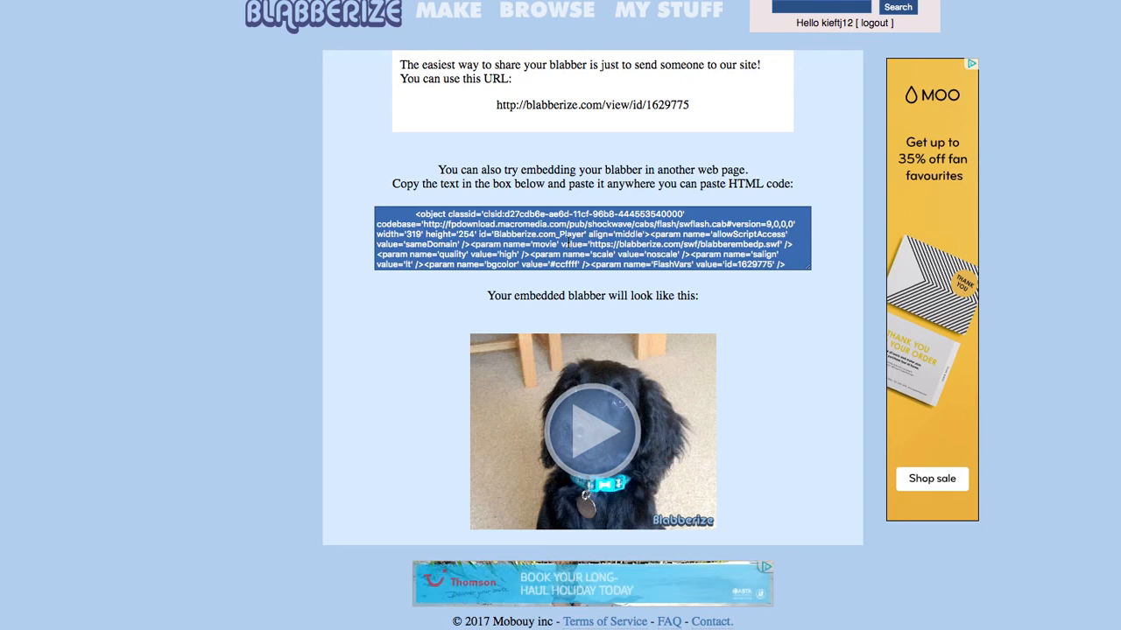
mouse_move(796, 105)
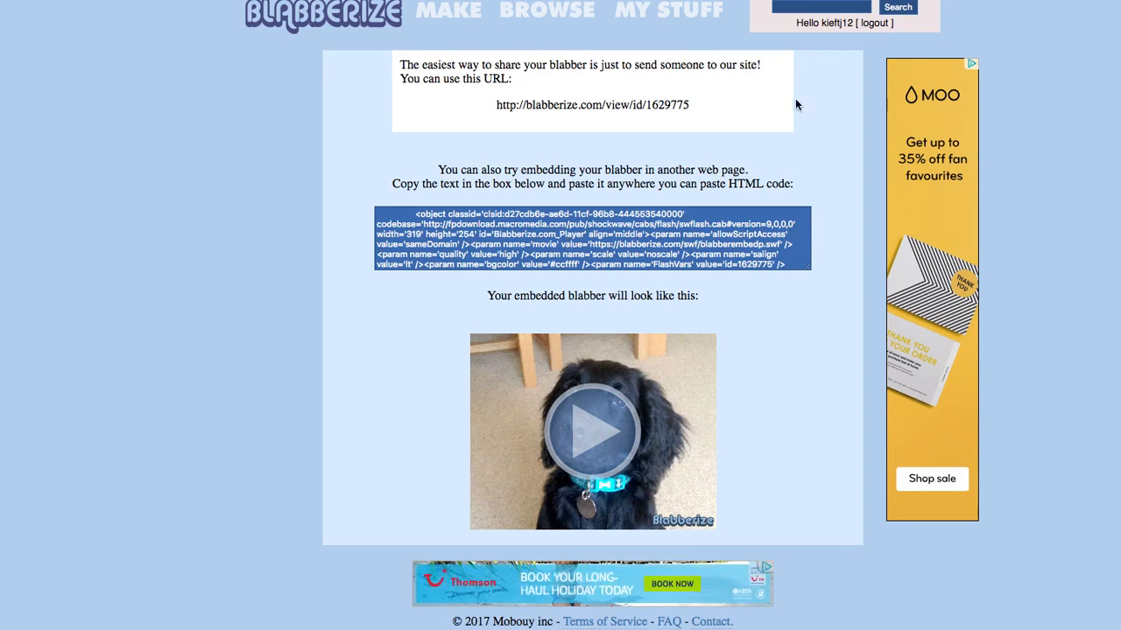